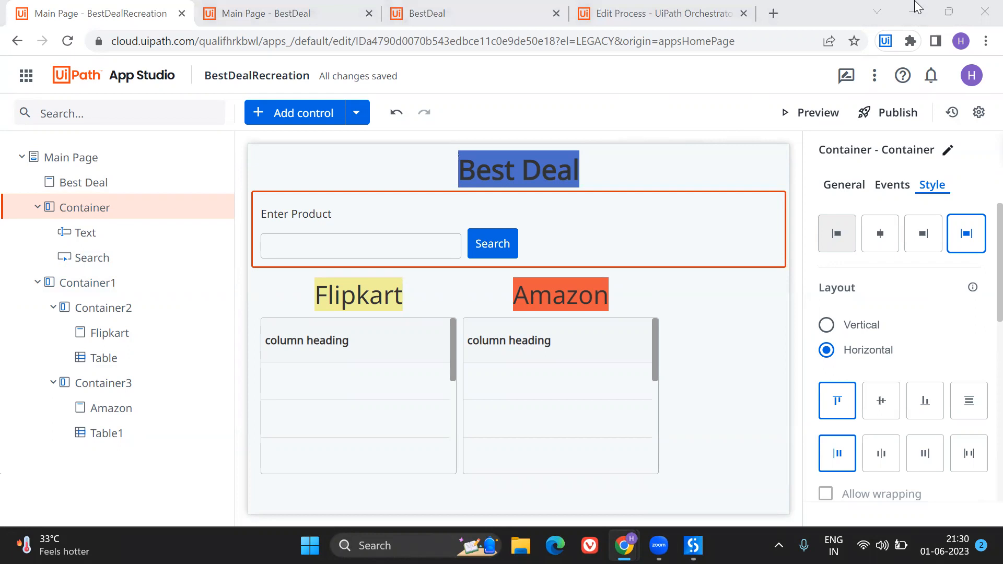
- After checking the process arguments, bind the product textbox's Value to new app variable strProduct
click(652, 13)
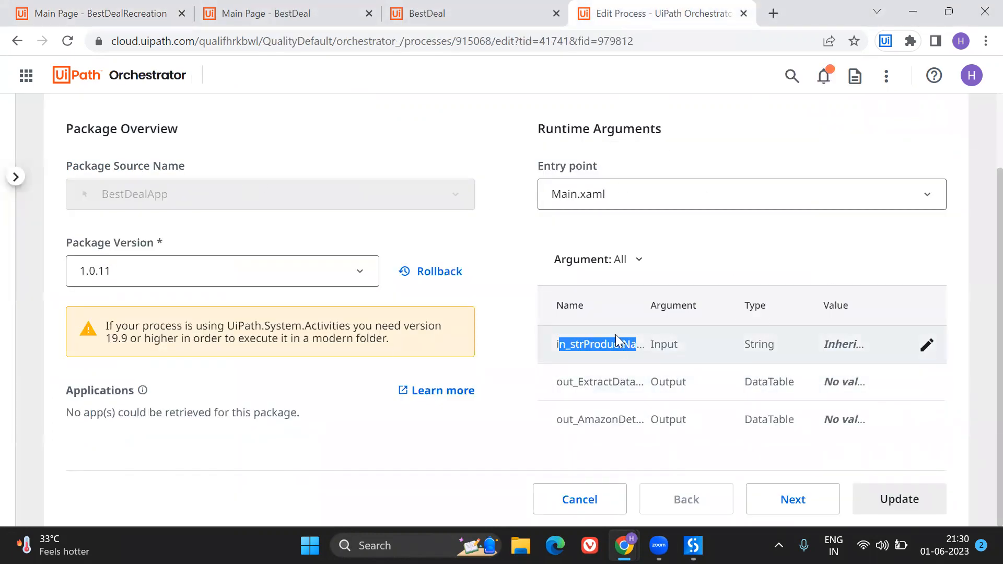
mouse_move(598, 344)
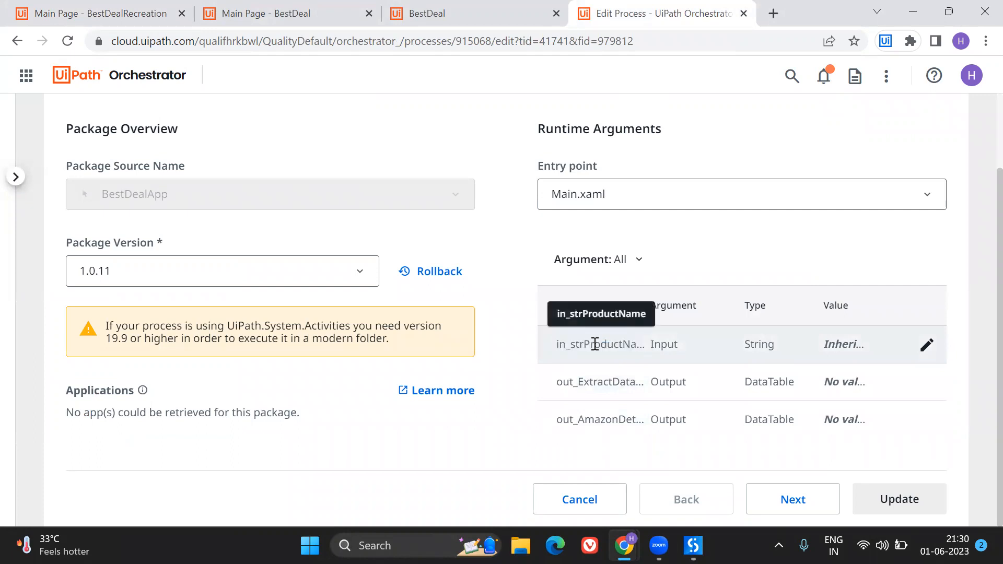
click(90, 13)
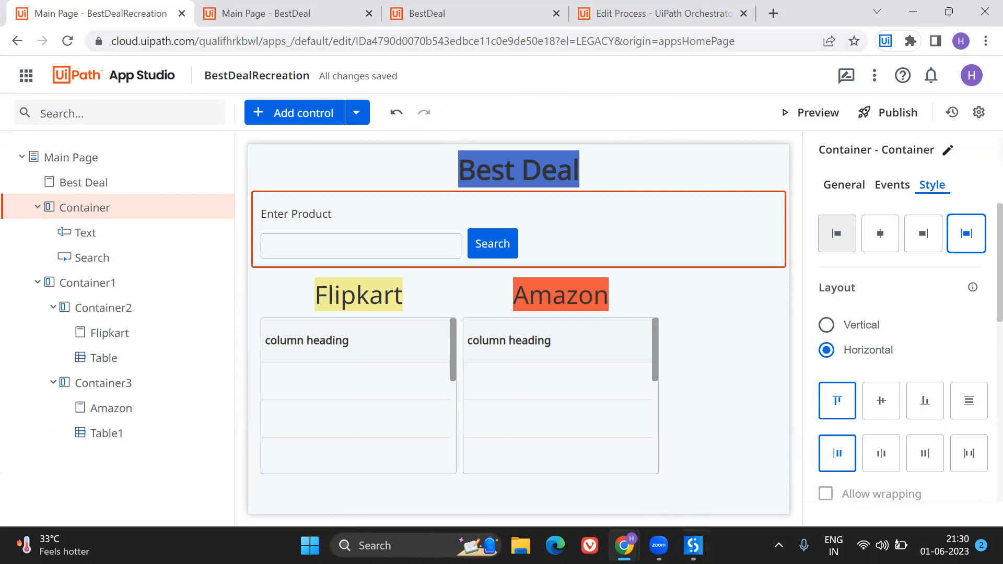
mouse_move(692, 545)
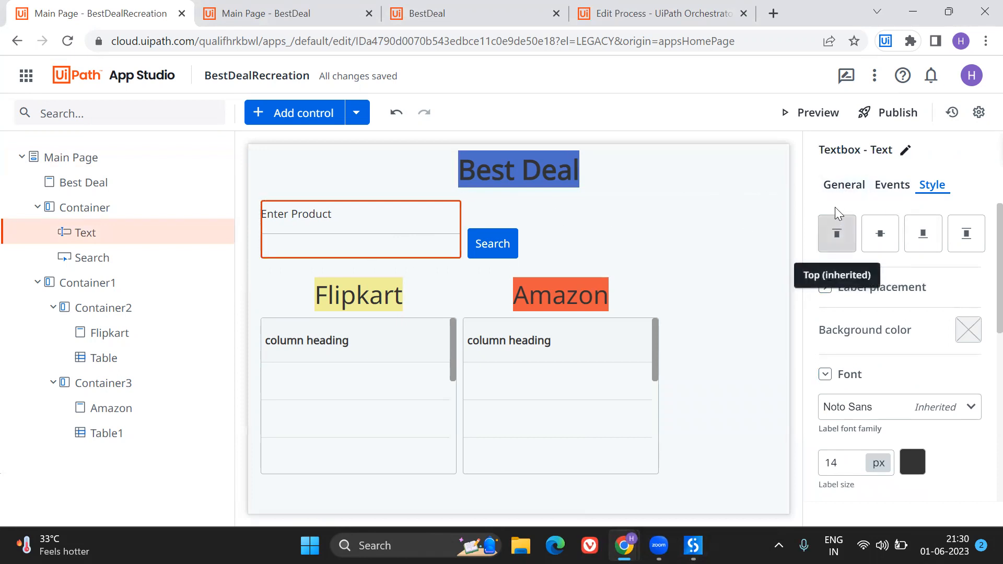
click(844, 185)
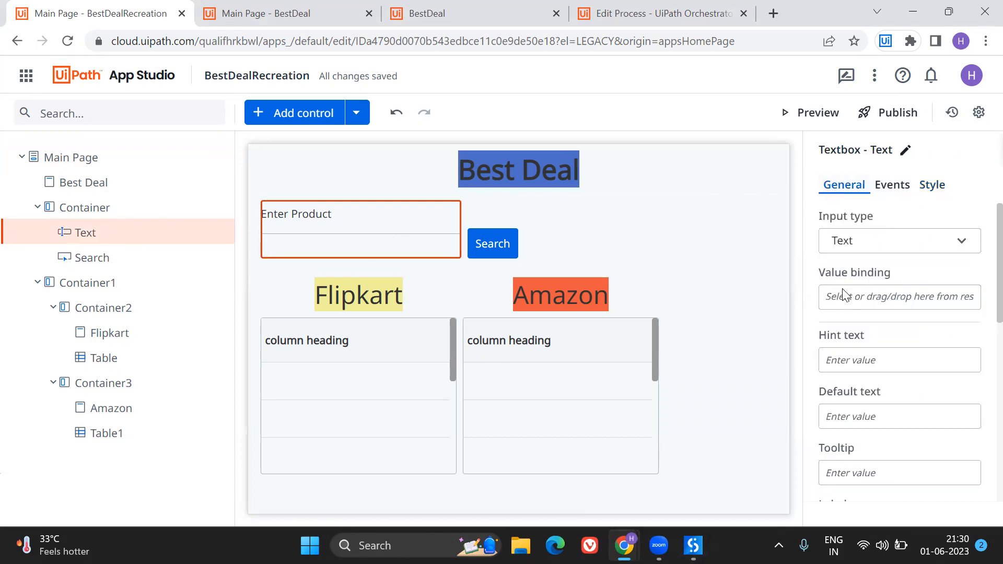
click(899, 296)
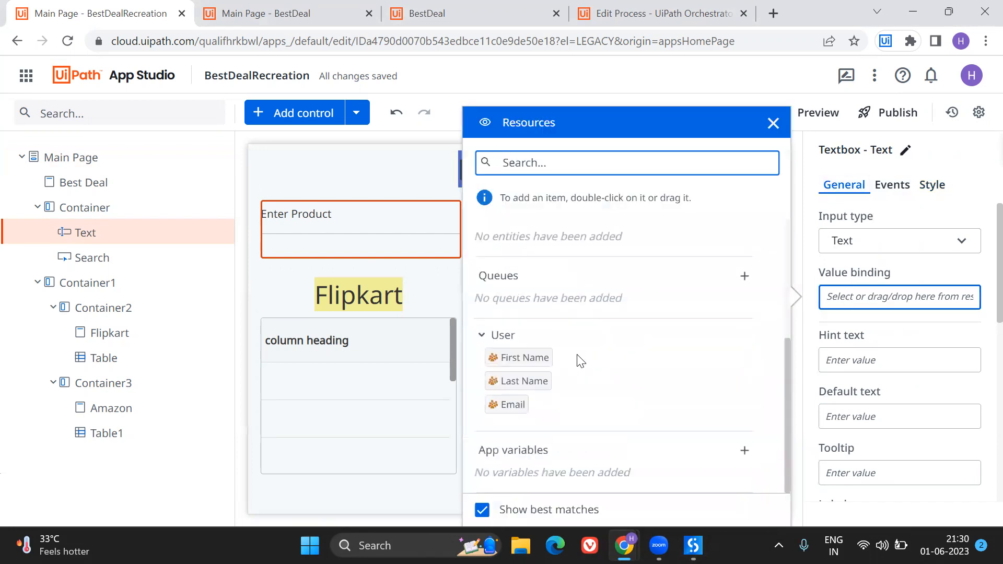
mouse_move(535, 480)
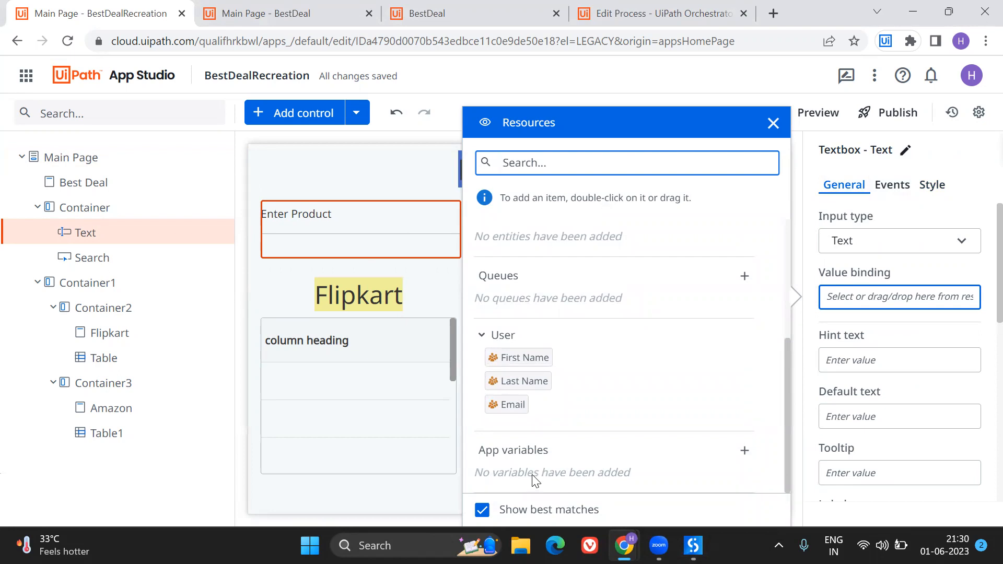
click(743, 450)
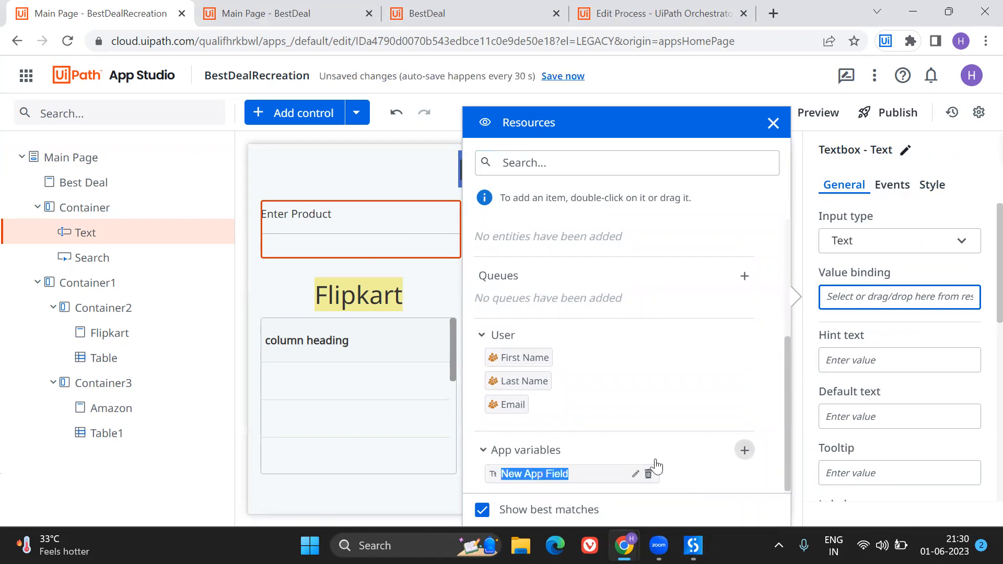
text(strProduct)
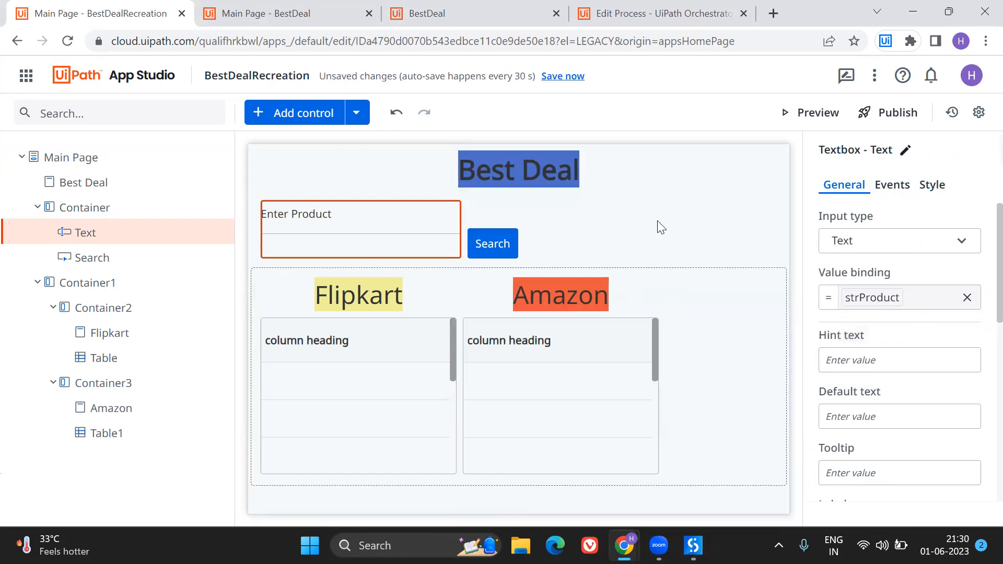
mouse_move(294, 112)
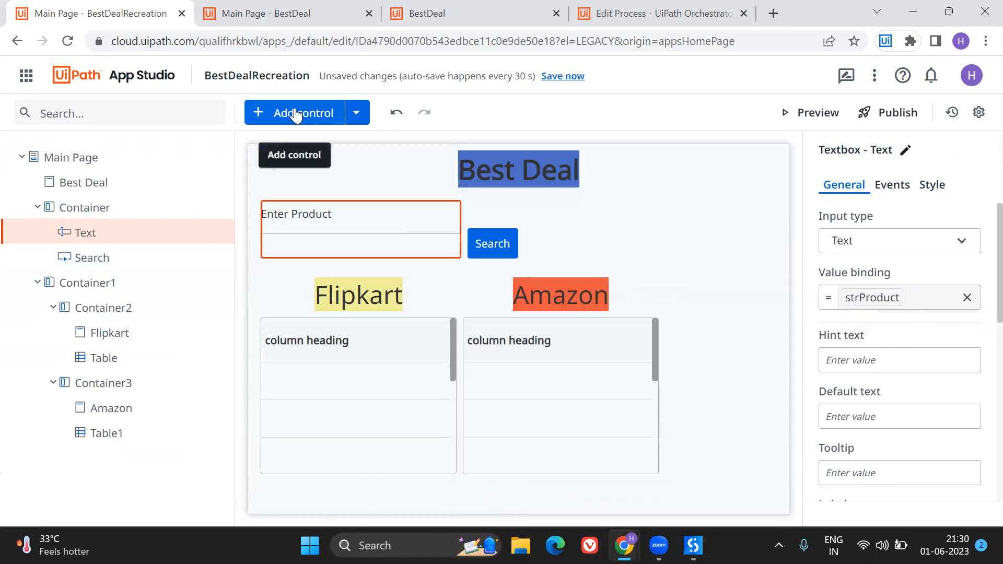
- Add BestDealProcess from the QualityDefault tenant's ModernTemp folder as an app process
click(356, 113)
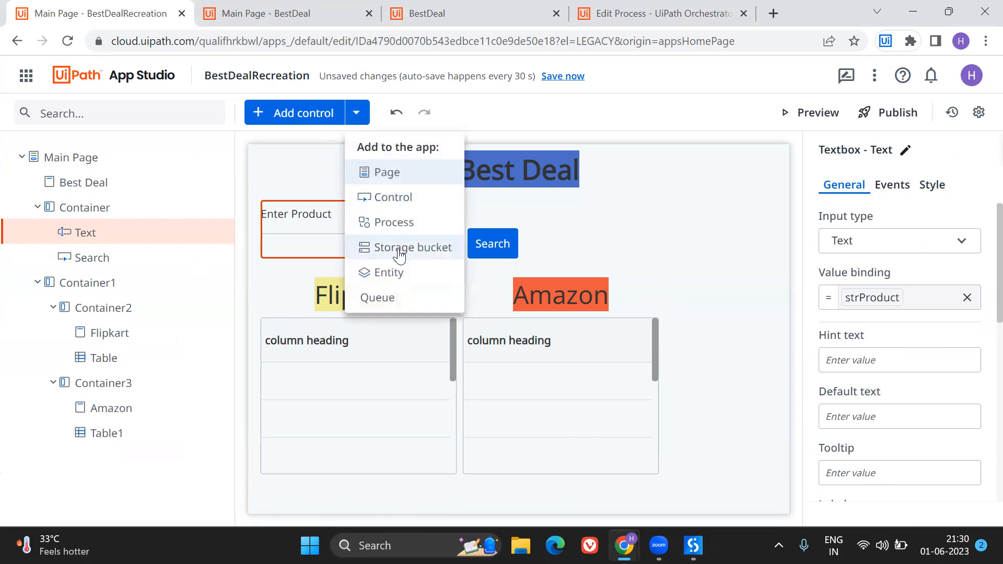
mouse_move(390, 222)
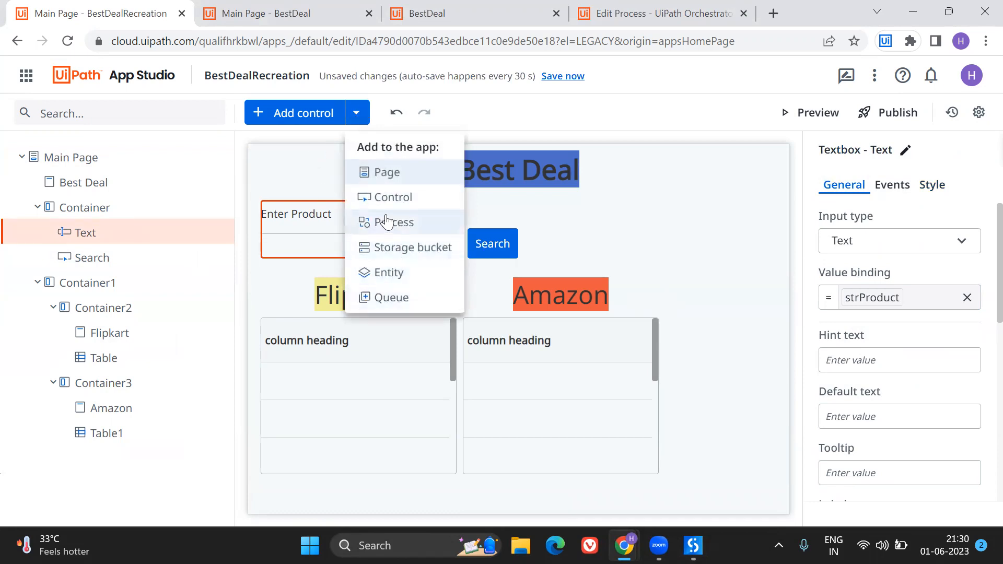
click(394, 222)
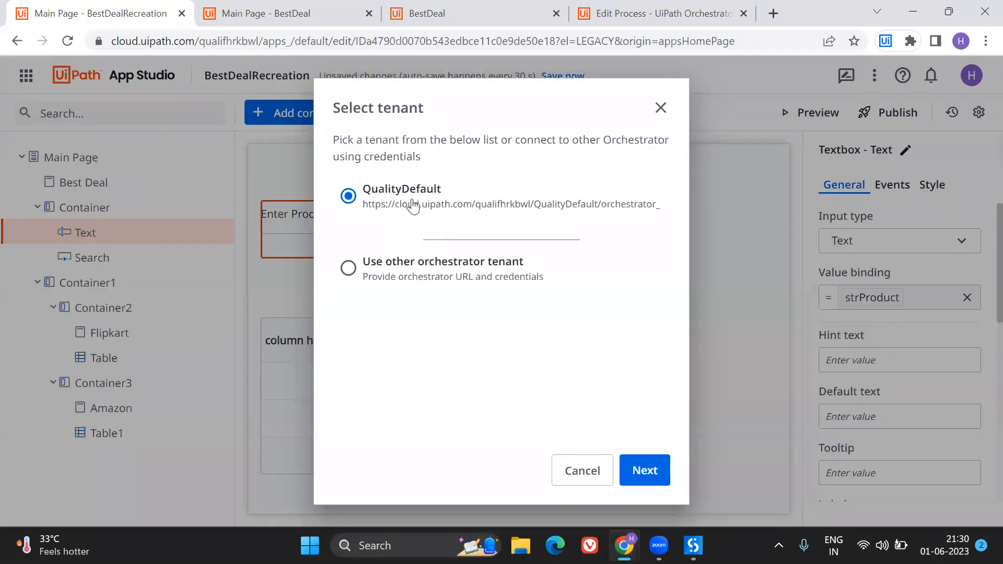
click(644, 470)
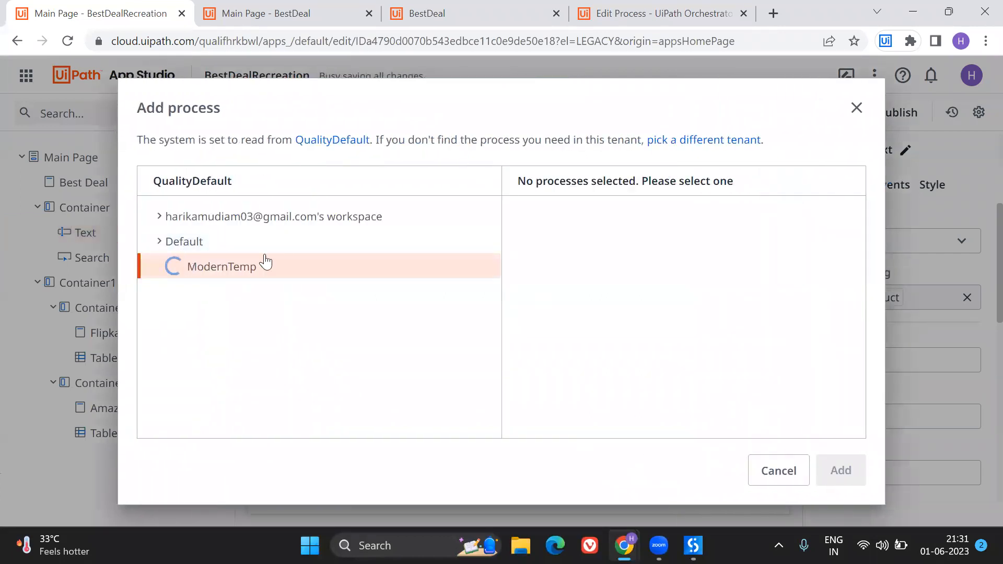
click(219, 265)
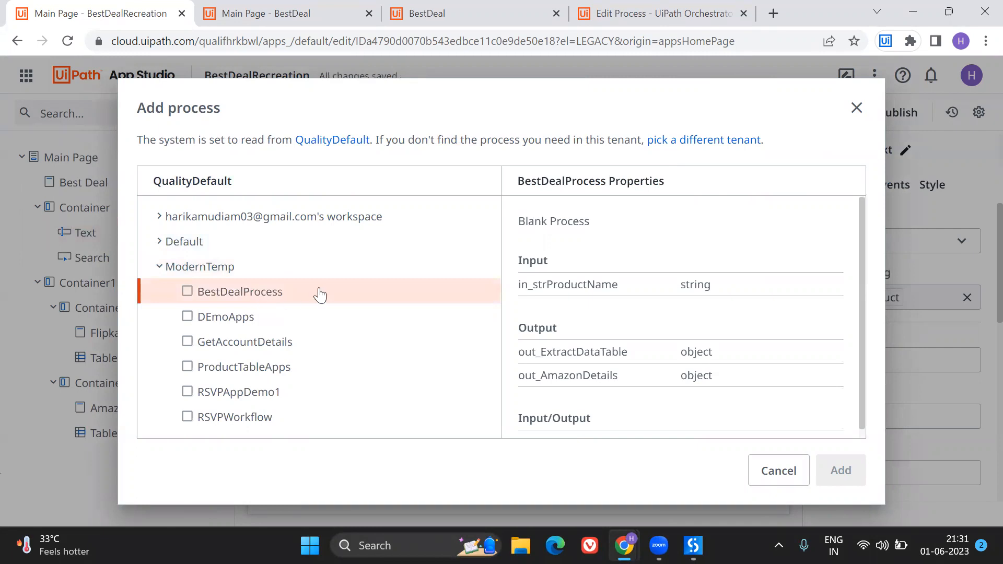
click(187, 291)
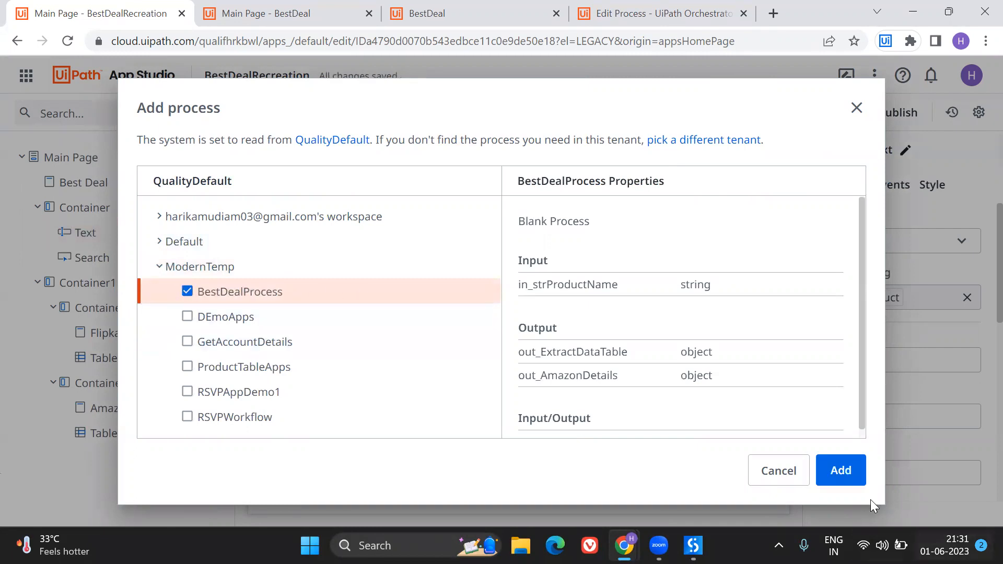
click(840, 470)
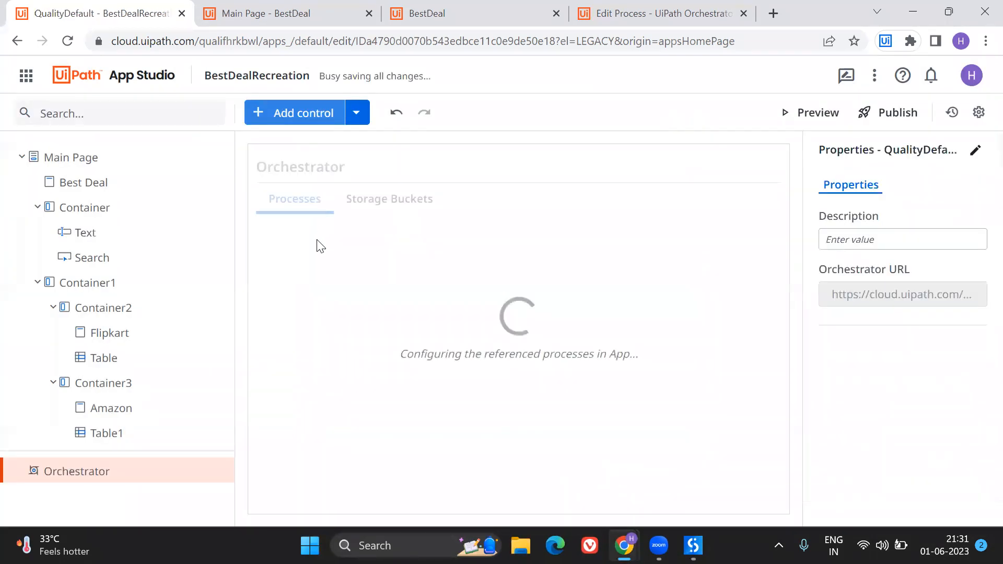
mouse_move(502, 289)
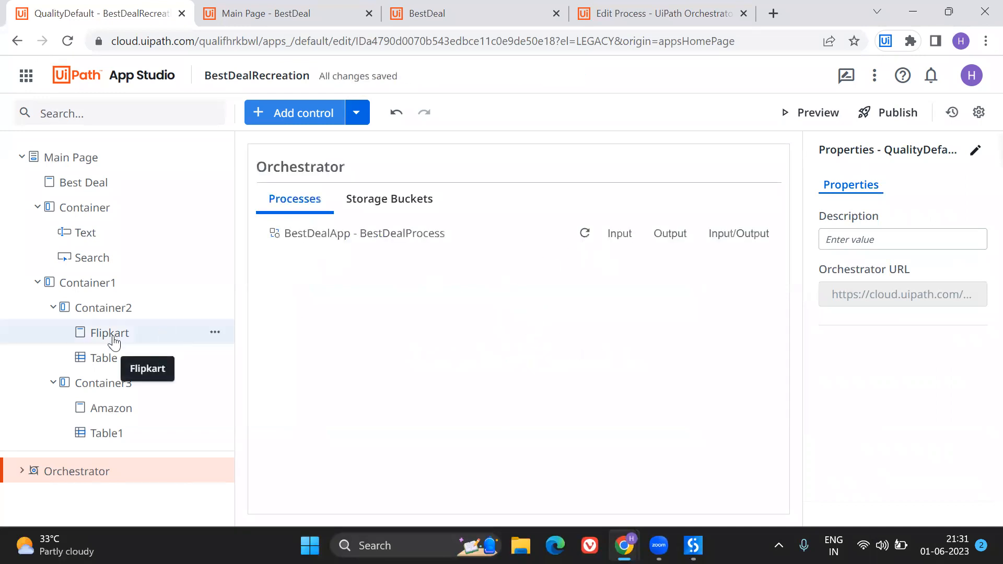
- Select the Search button on the Main Page and create a click-event rule
click(102, 332)
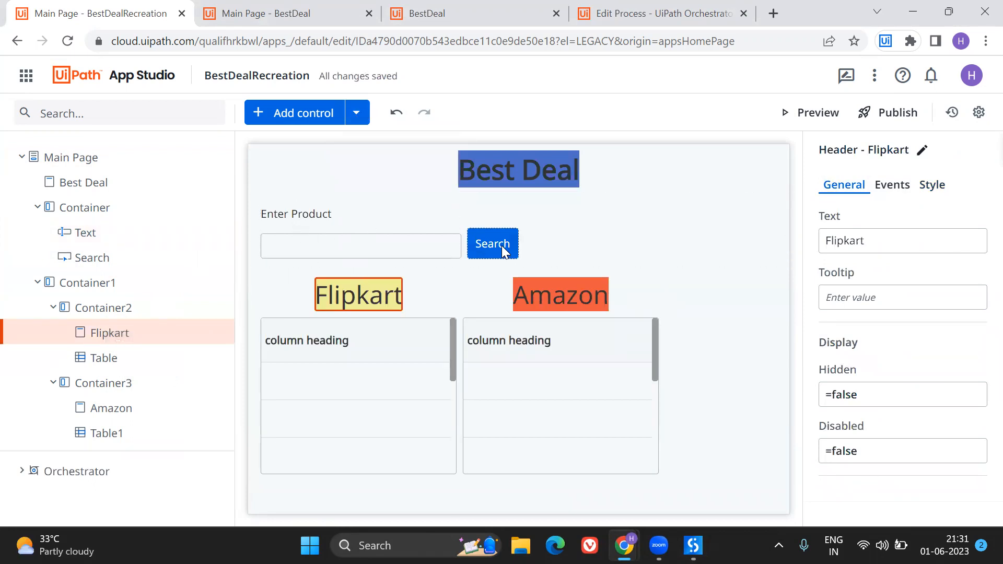
click(492, 243)
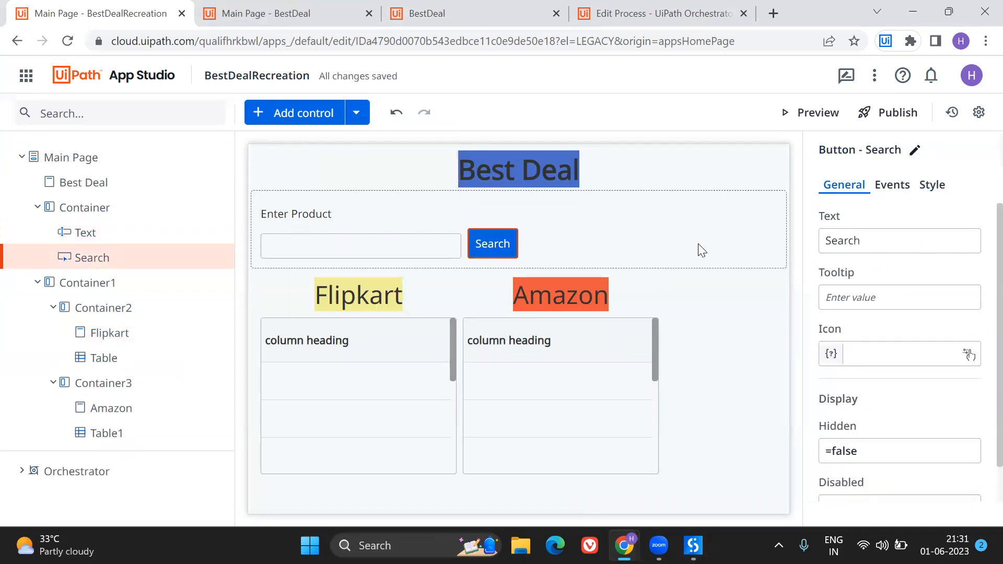
click(891, 185)
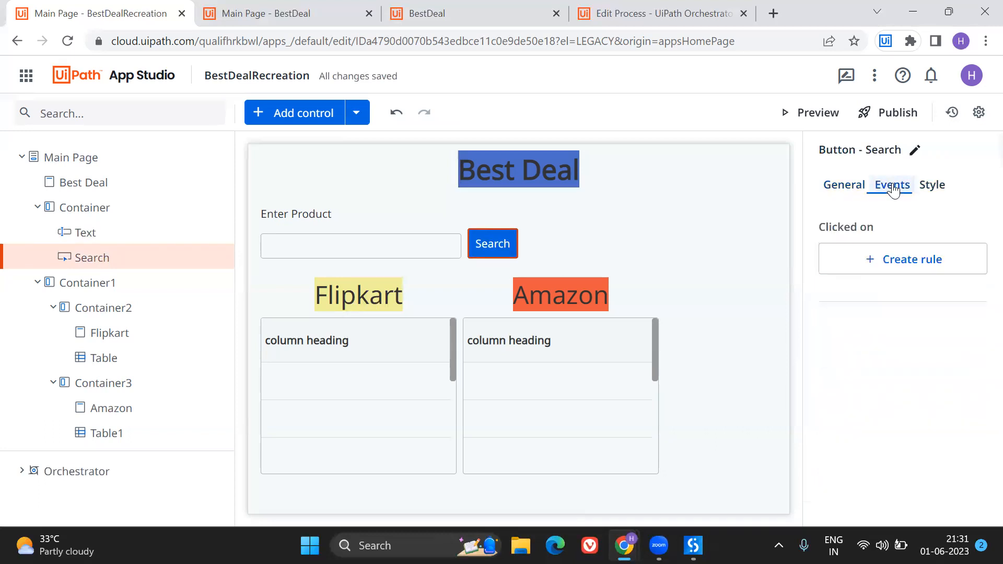
click(902, 259)
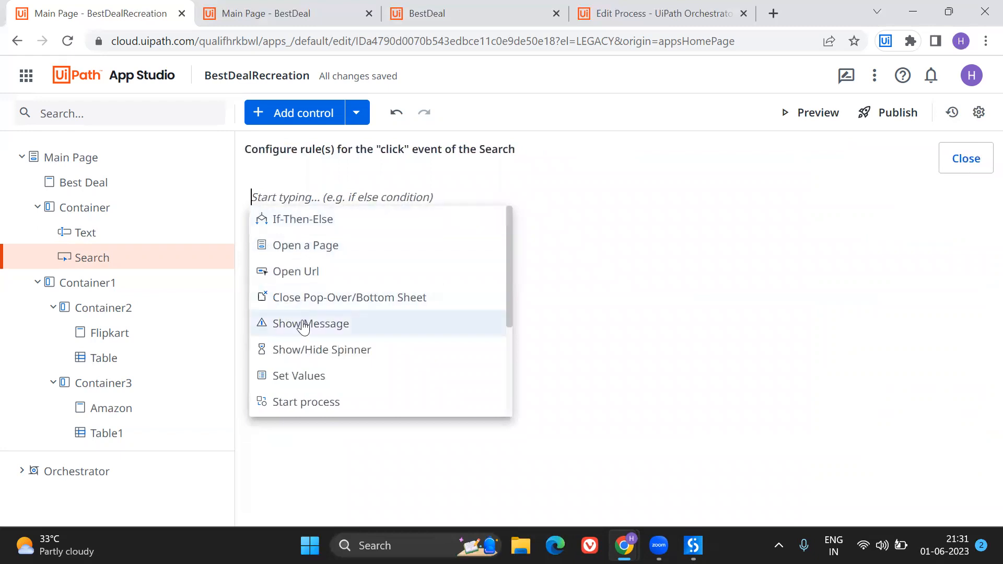
scroll(down, 3)
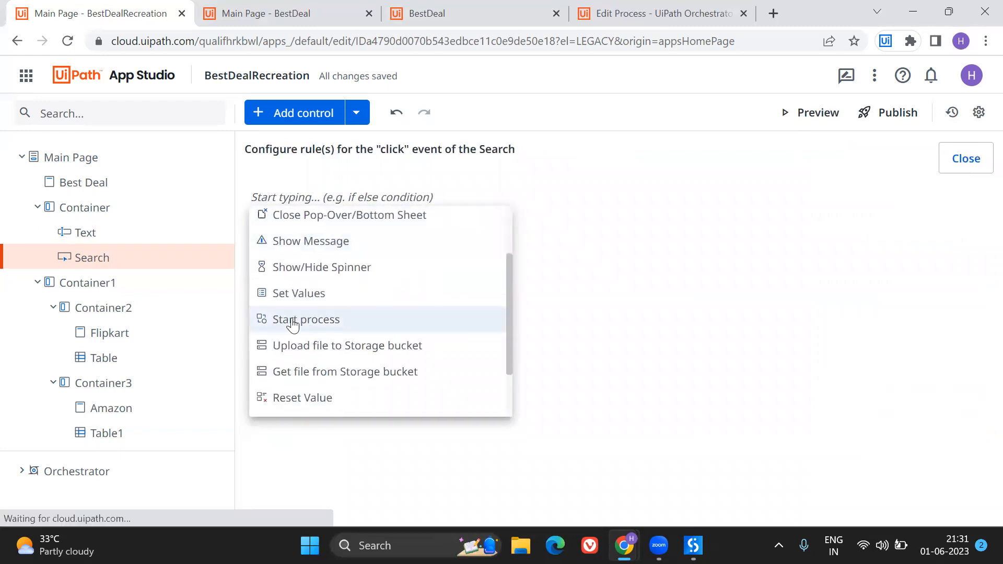
- Add a Start process step to the Search rule that runs BestDealProcess
click(305, 319)
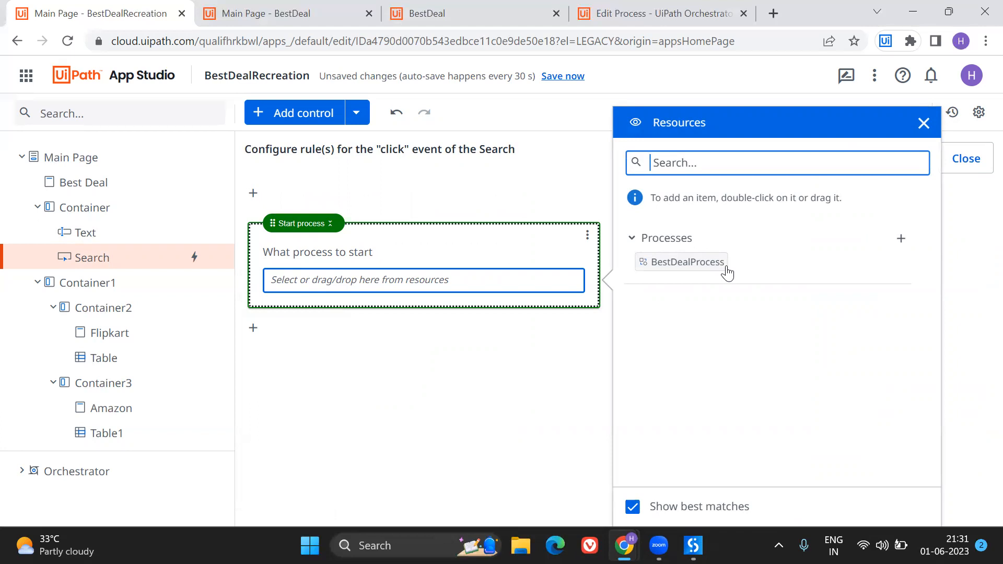
mouse_move(686, 276)
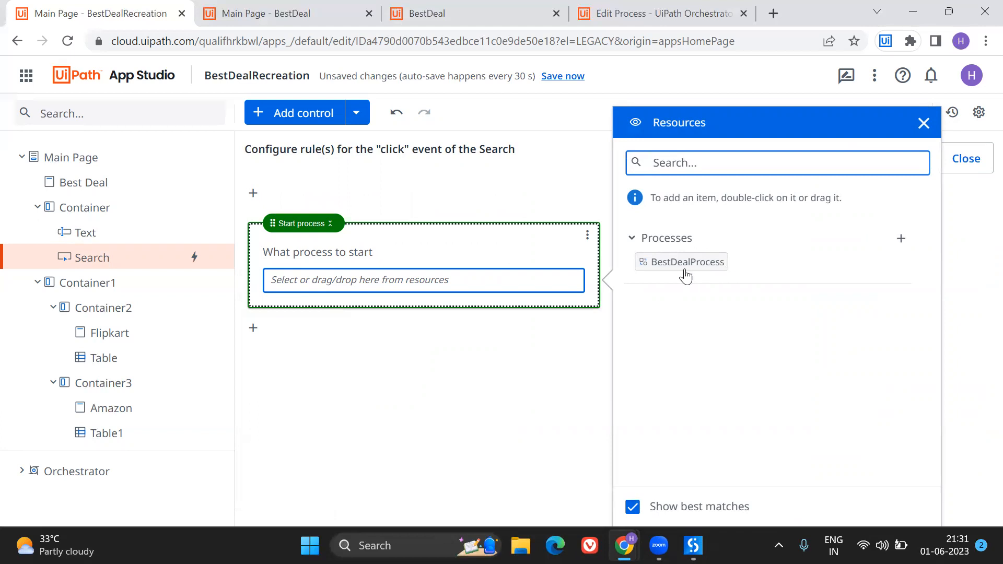
mouse_move(721, 293)
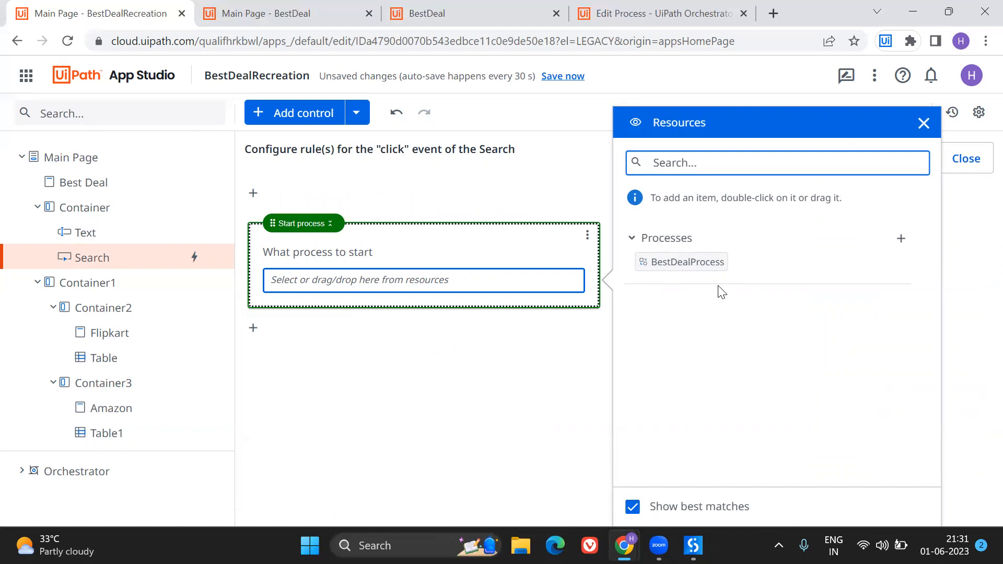
mouse_move(349, 278)
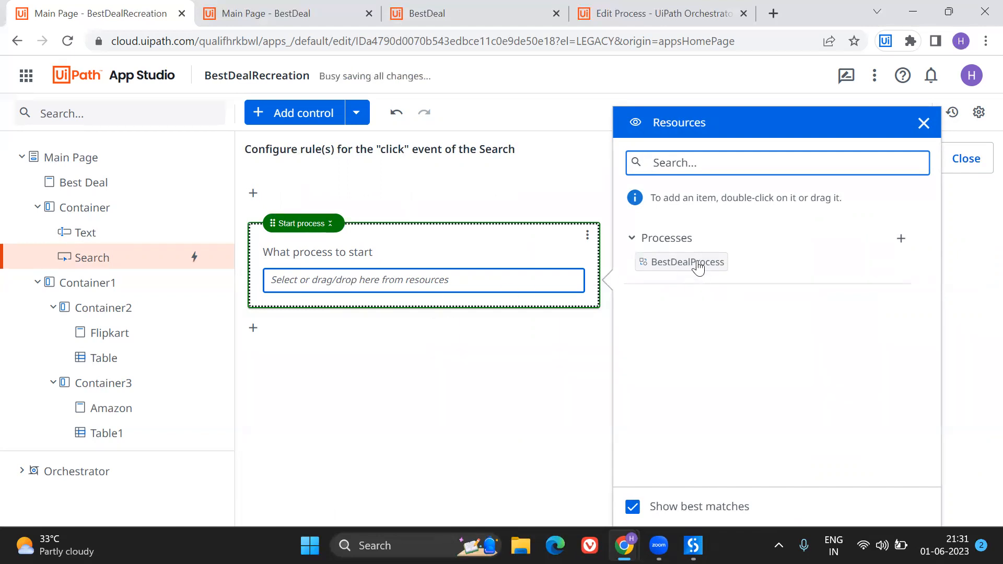
double_click(686, 261)
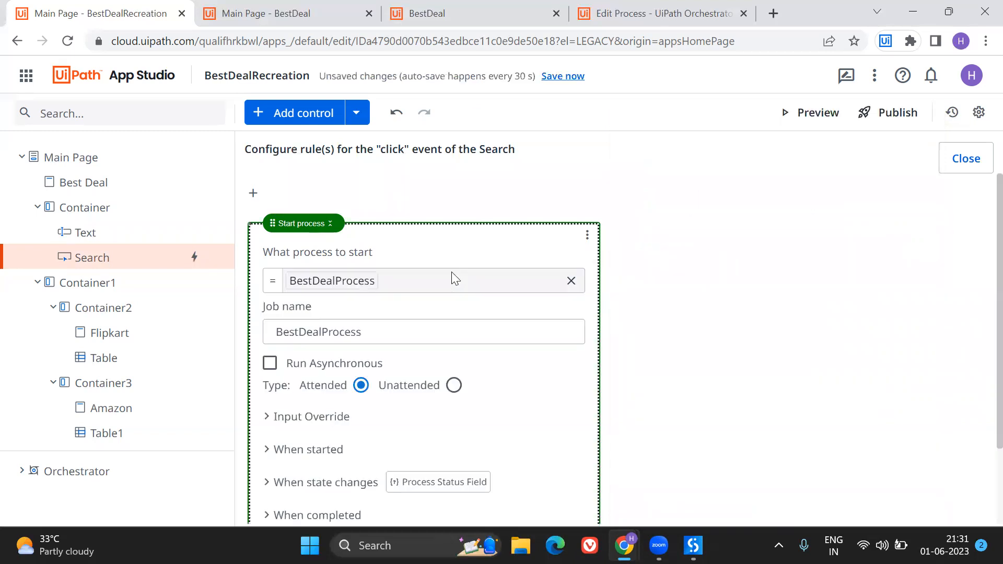
scroll(down, 3)
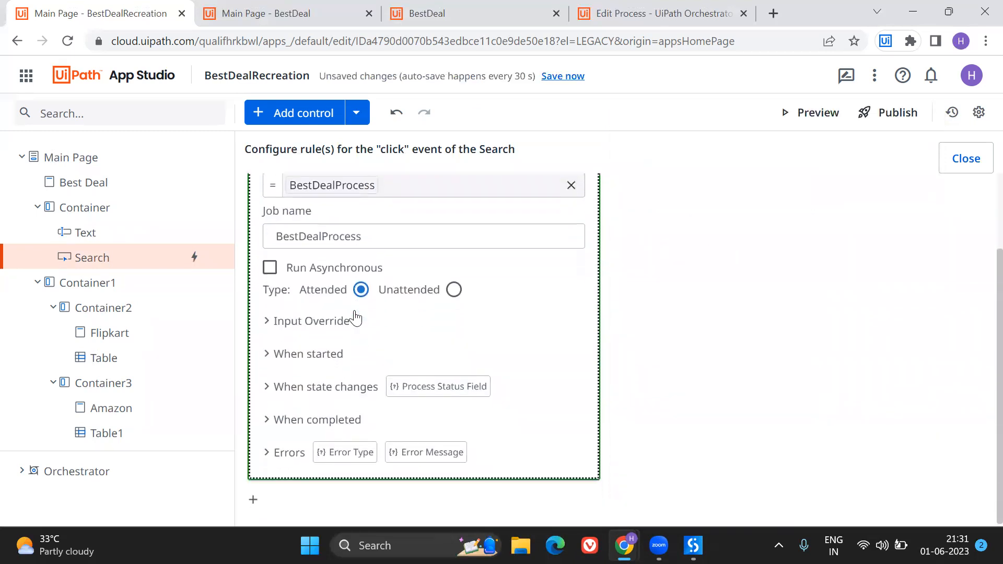
- Under When started, type the 'Product information' message and dismiss the rule suggestions
click(307, 354)
text(Fetching the)
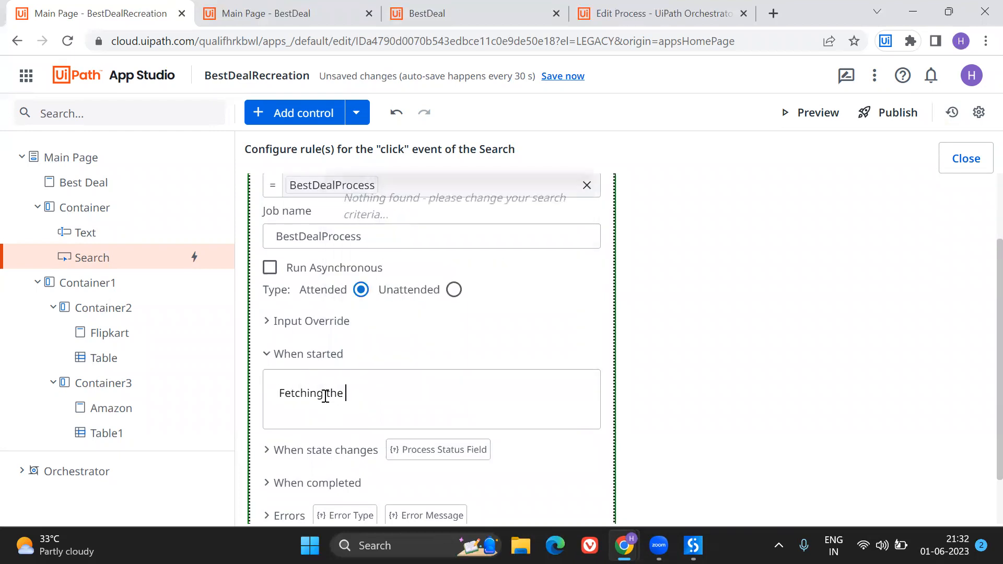
text(PRoduct inf)
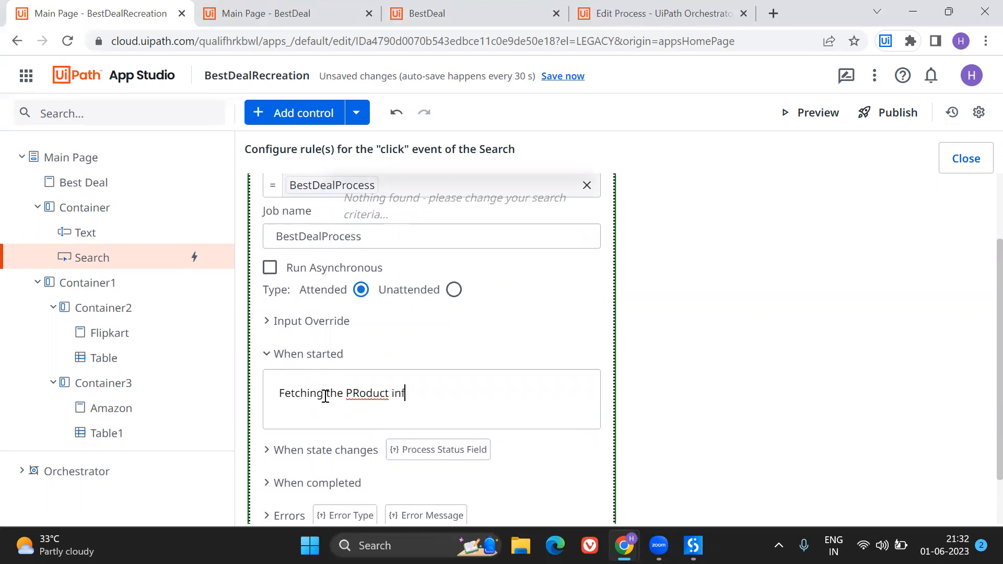
text(ormation)
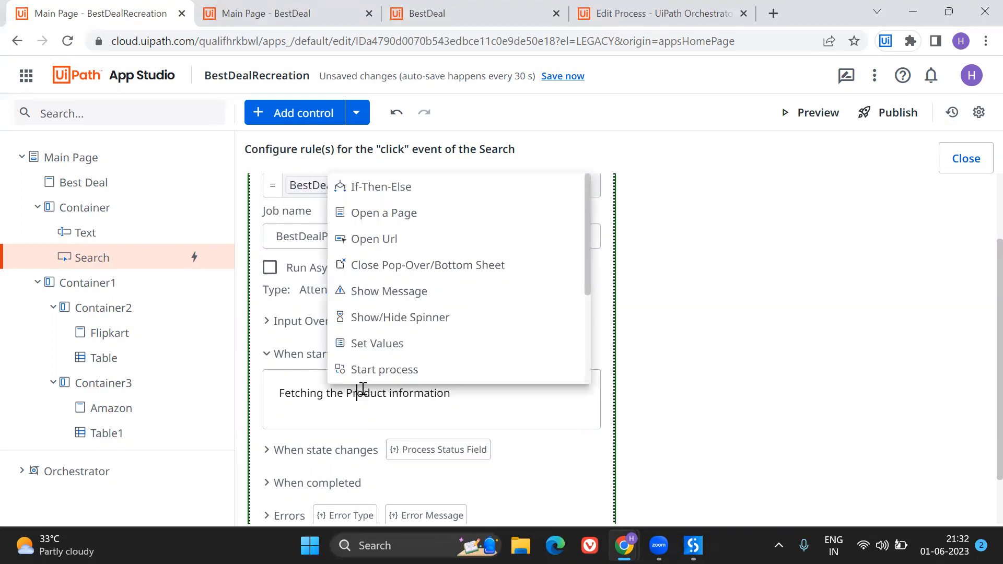
click(470, 384)
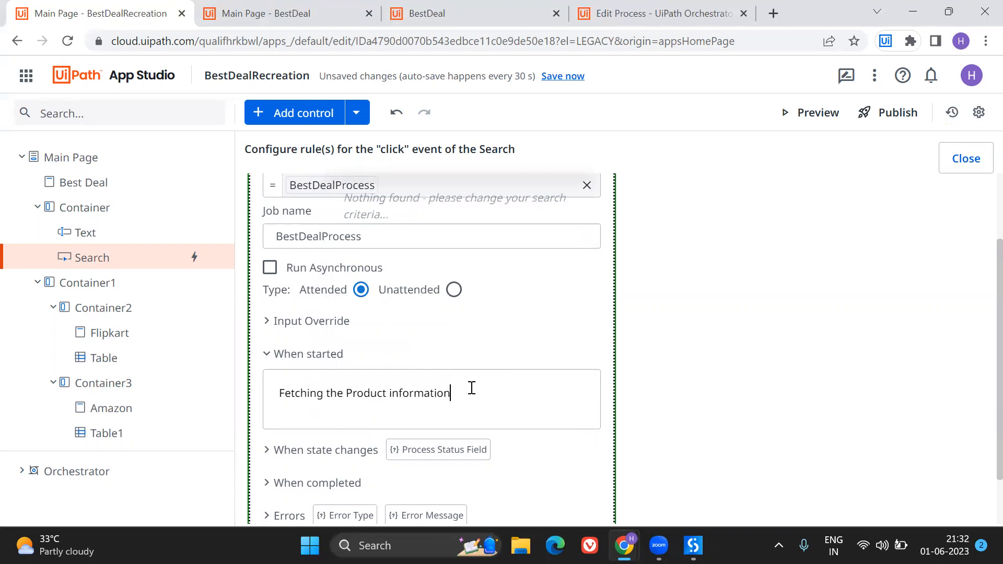
scroll(down, 3)
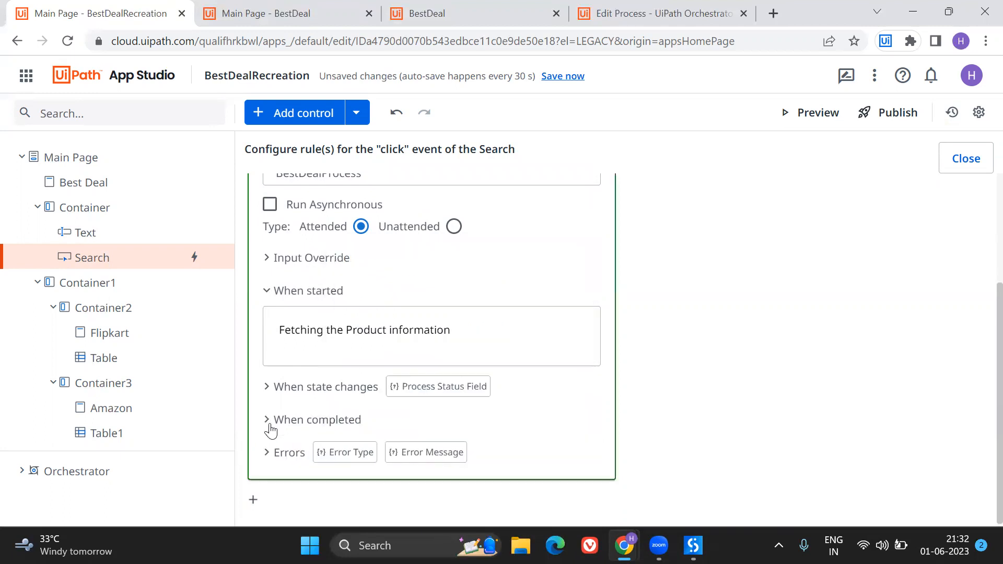
- Add spinner actions under both When completed and When started
click(268, 419)
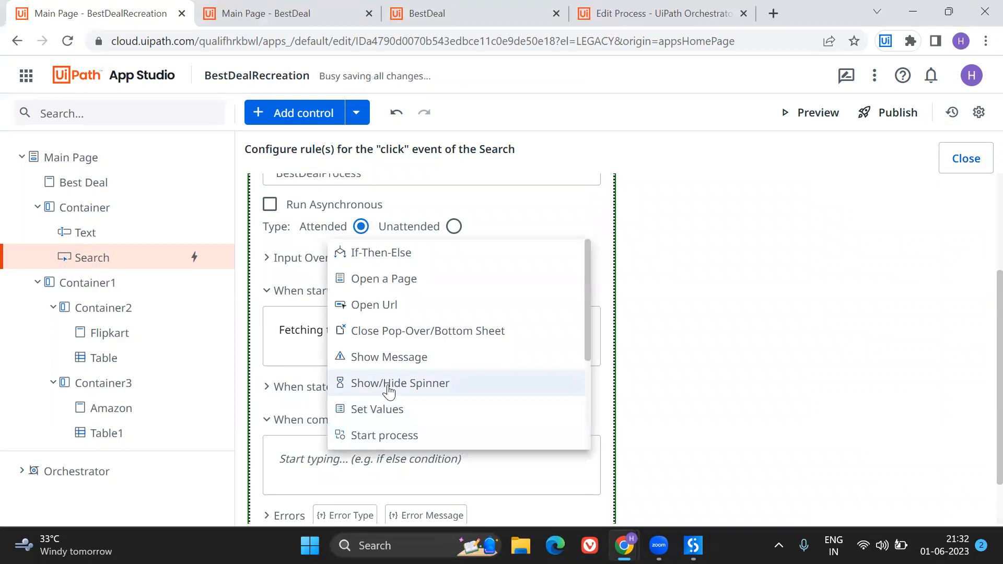
click(399, 383)
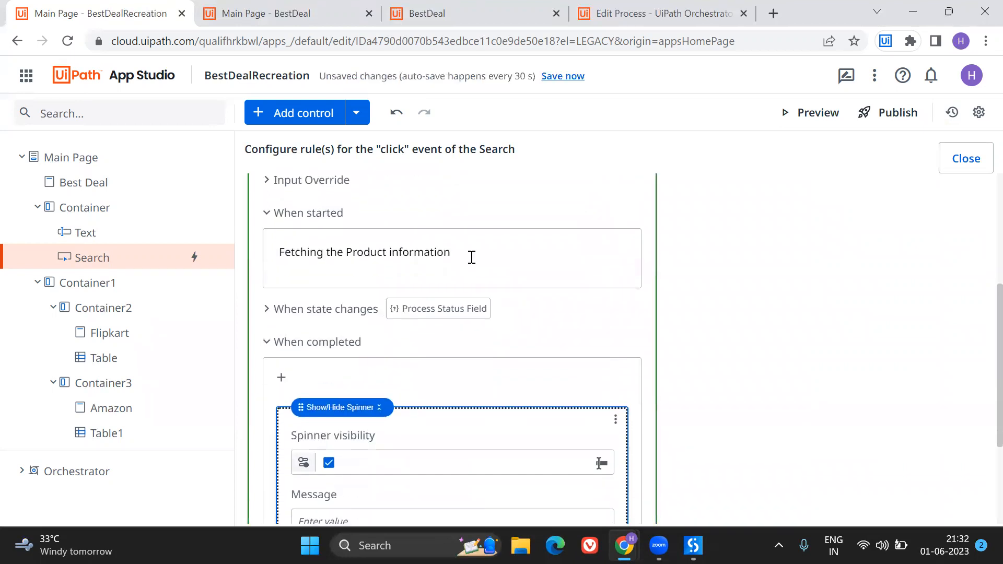
click(447, 251)
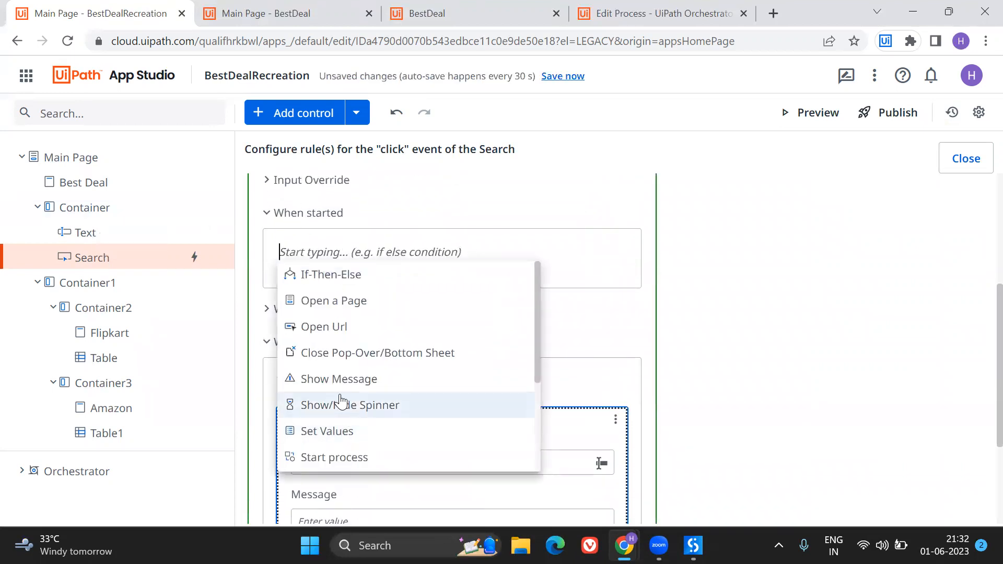
click(351, 404)
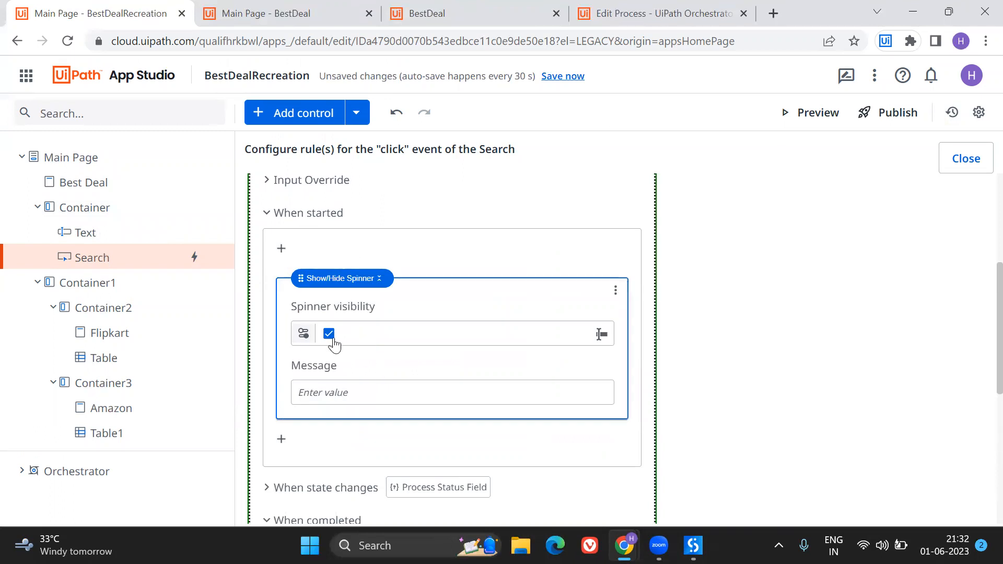
- Set the start spinner message to 'Fetching the Product information', save, and close the rule
click(451, 392)
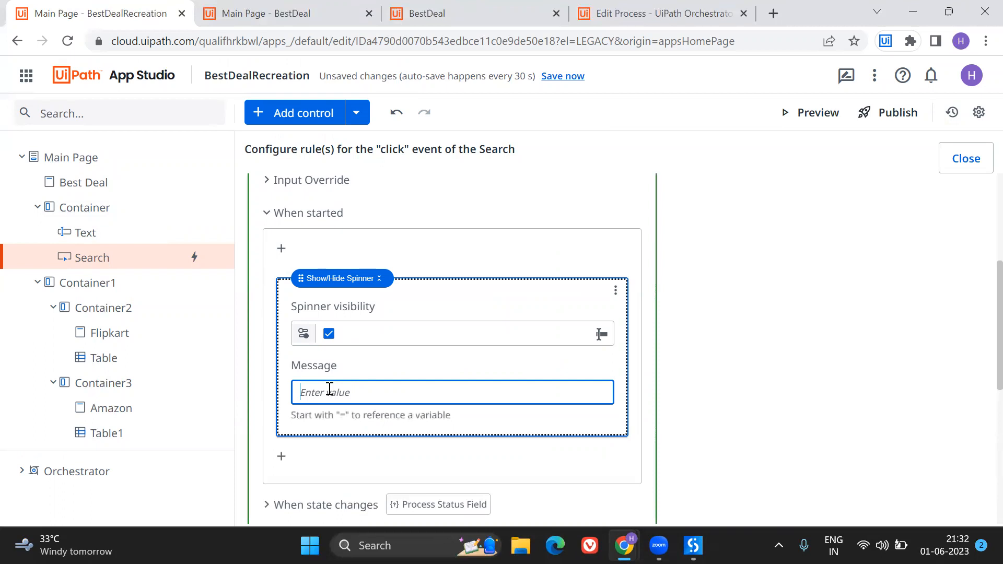
text(Fetching t)
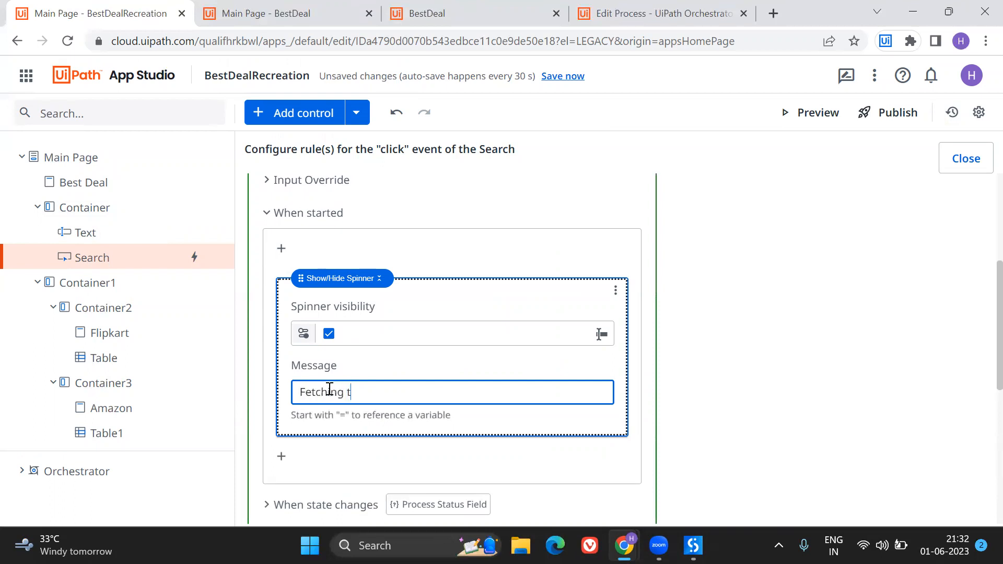
text(he Product)
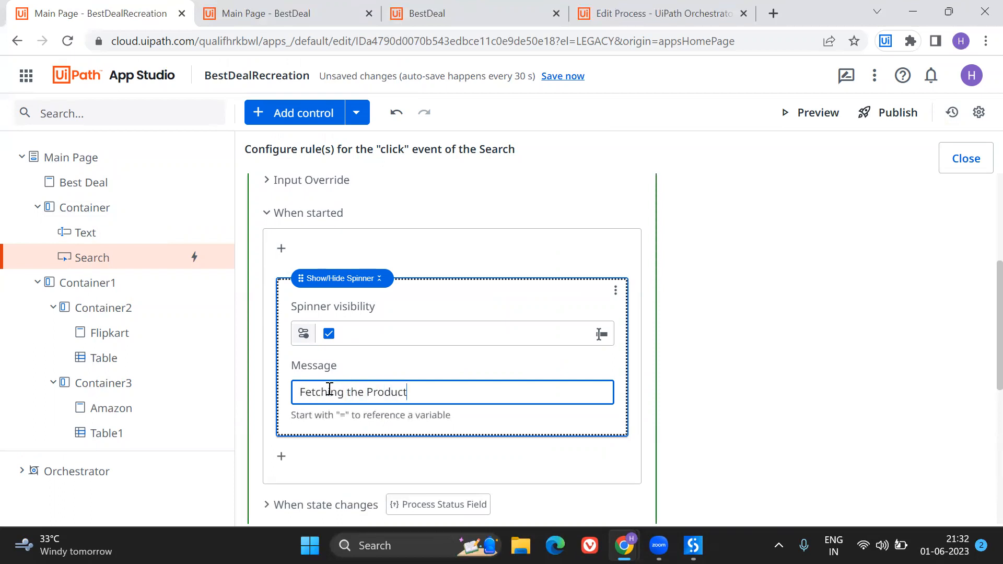
text(informatio)
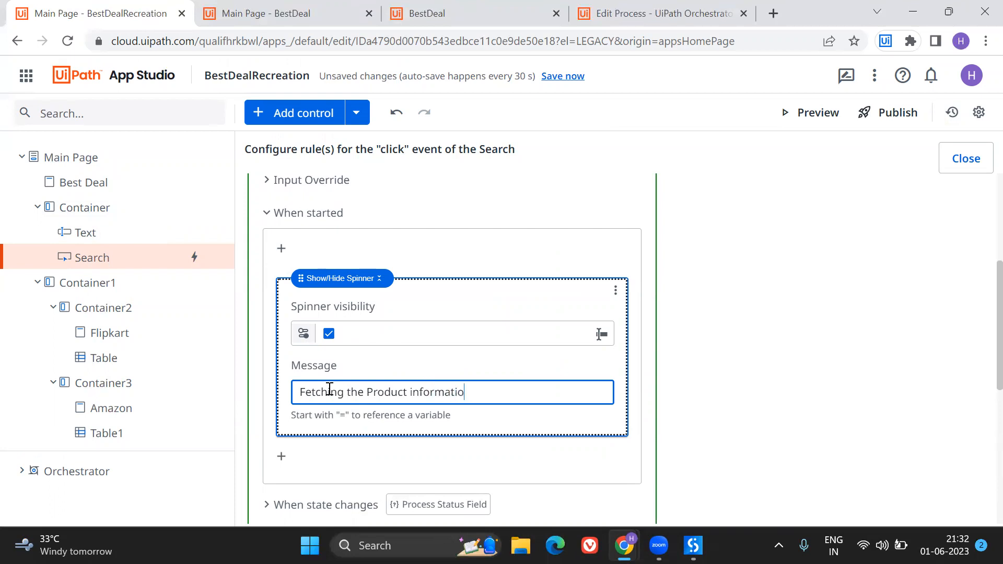
scroll(down, 3)
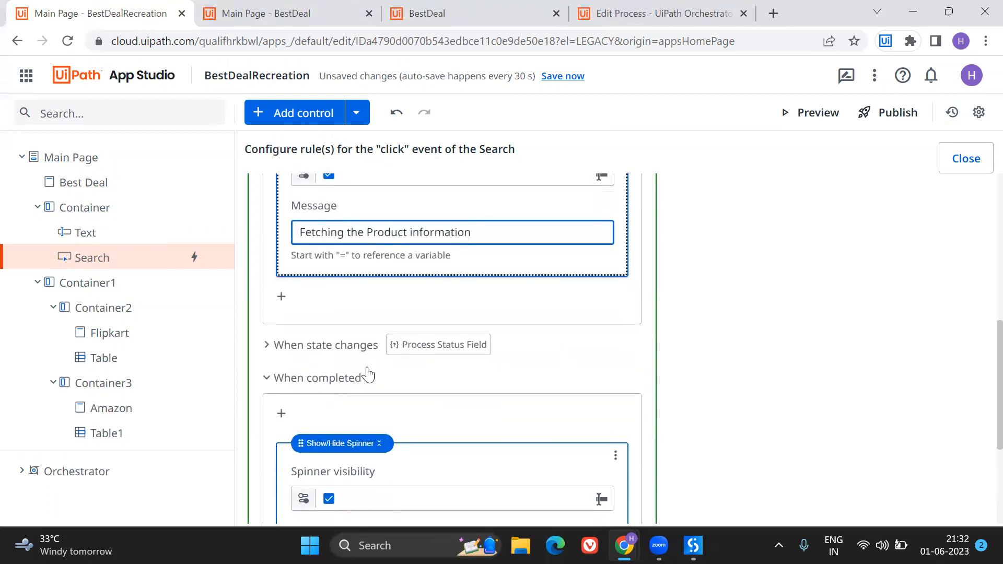
scroll(down, 3)
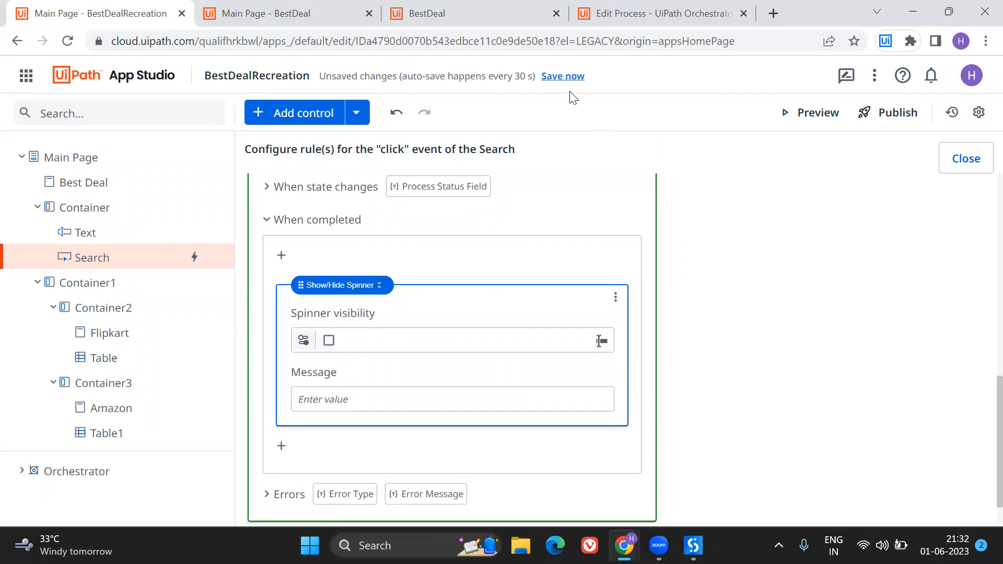
click(562, 75)
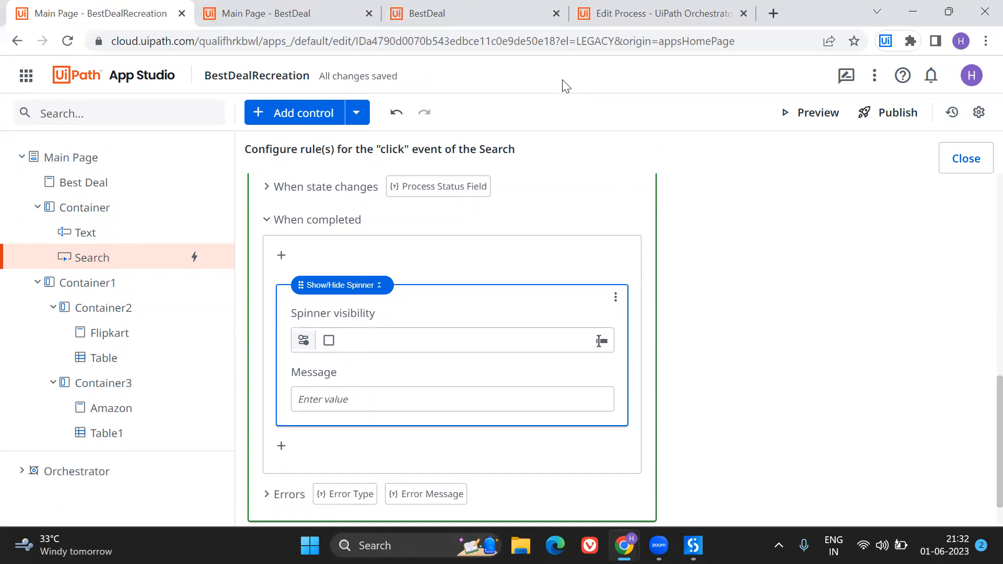
mouse_move(875, 206)
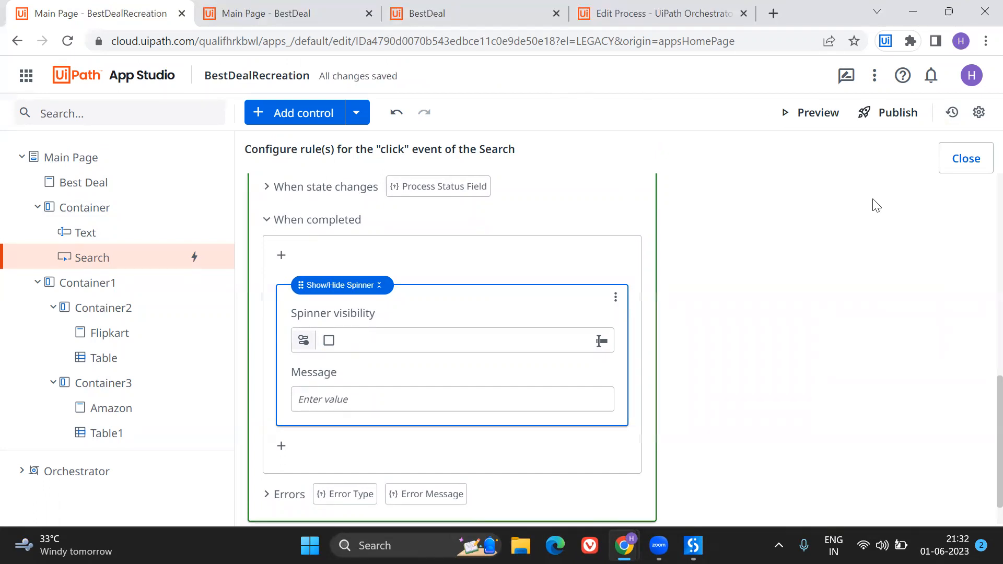
click(965, 158)
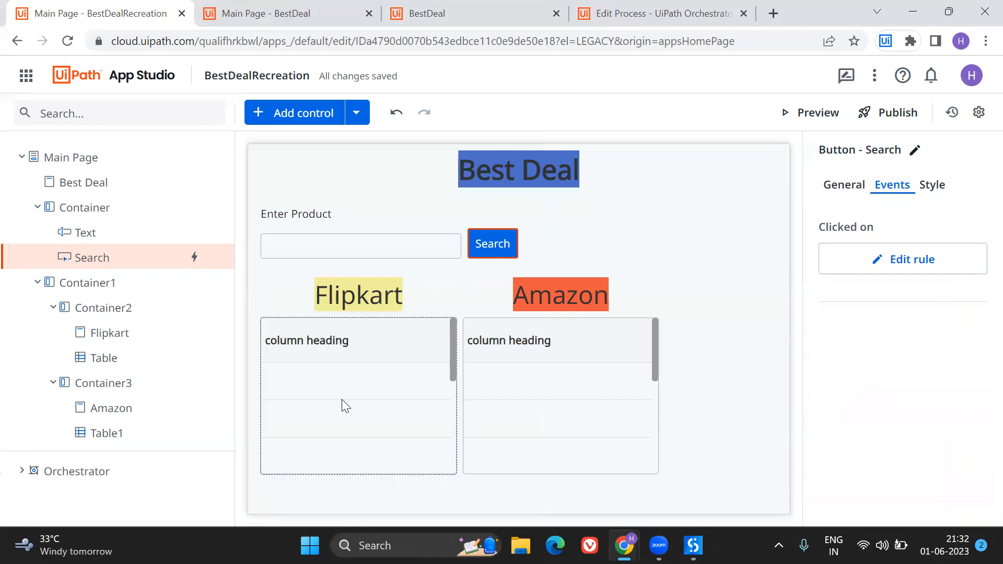
- Inspect BestDealProcess's out_ExtractDataTable and out_AmazonDetails fields, then reselect the Flipkart table
click(102, 357)
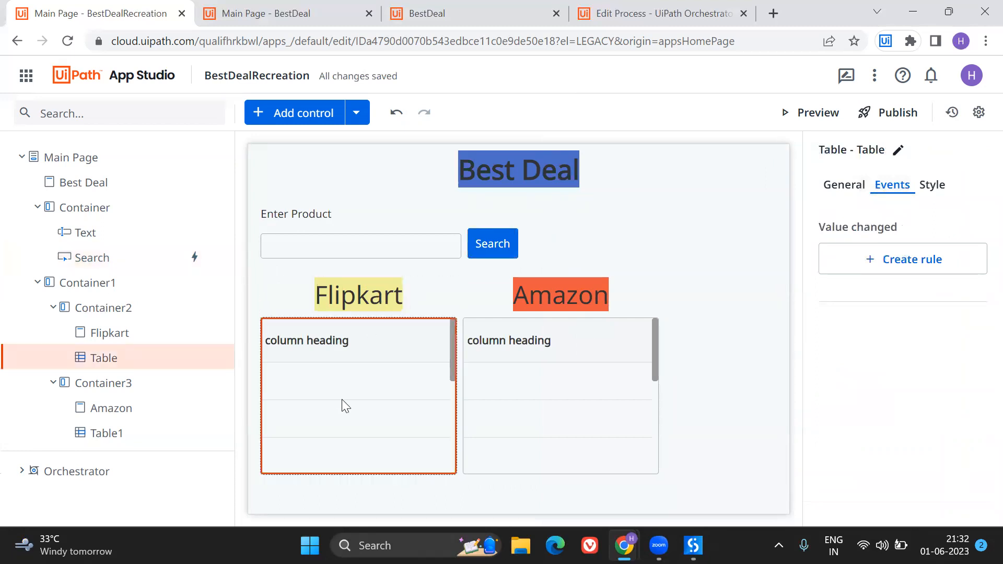
mouse_move(320, 457)
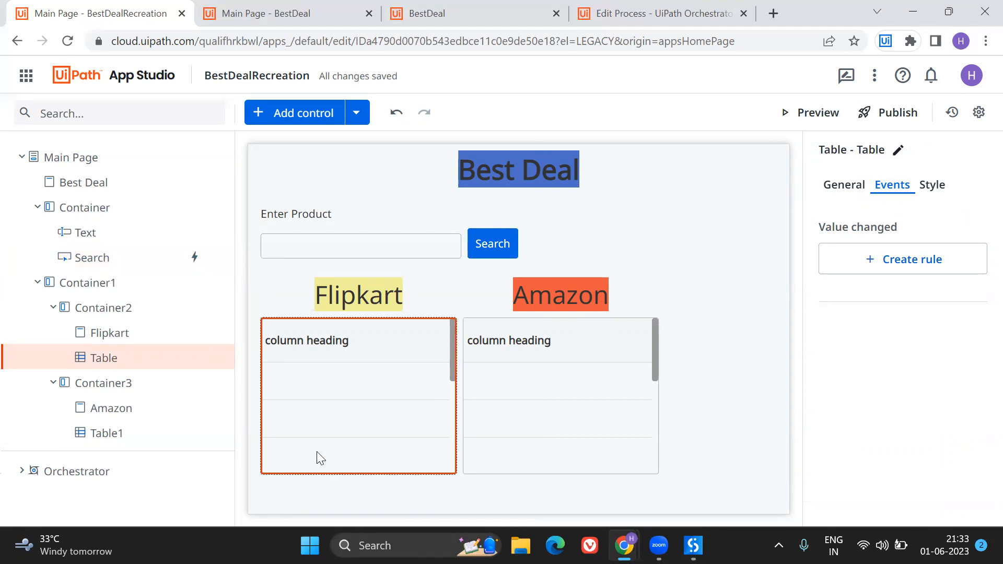
click(21, 471)
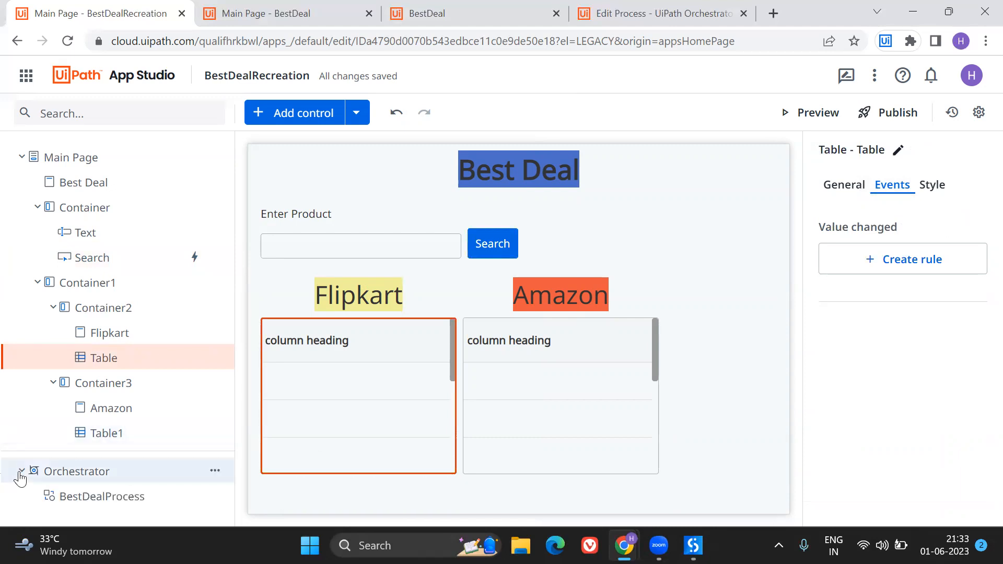
click(100, 496)
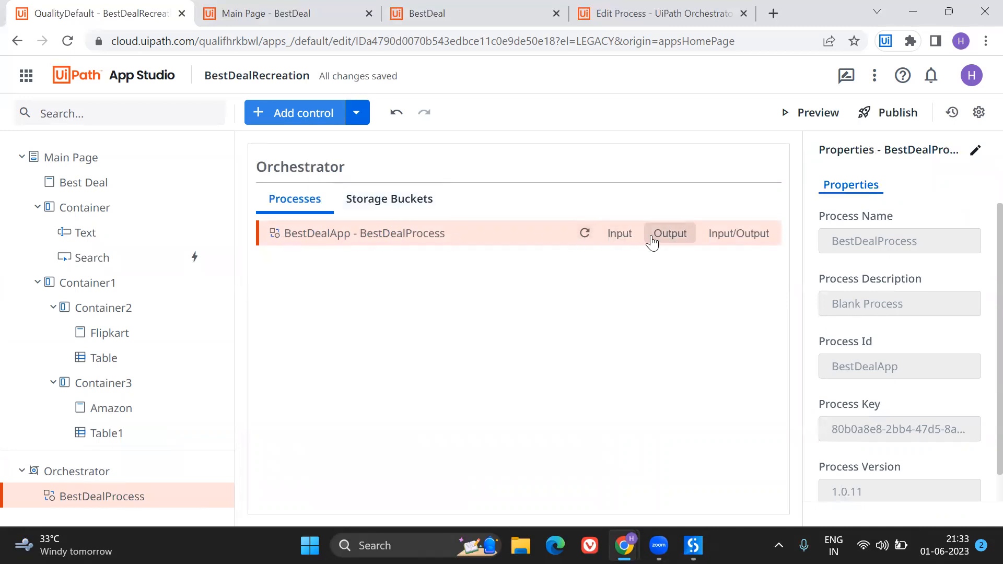
click(669, 233)
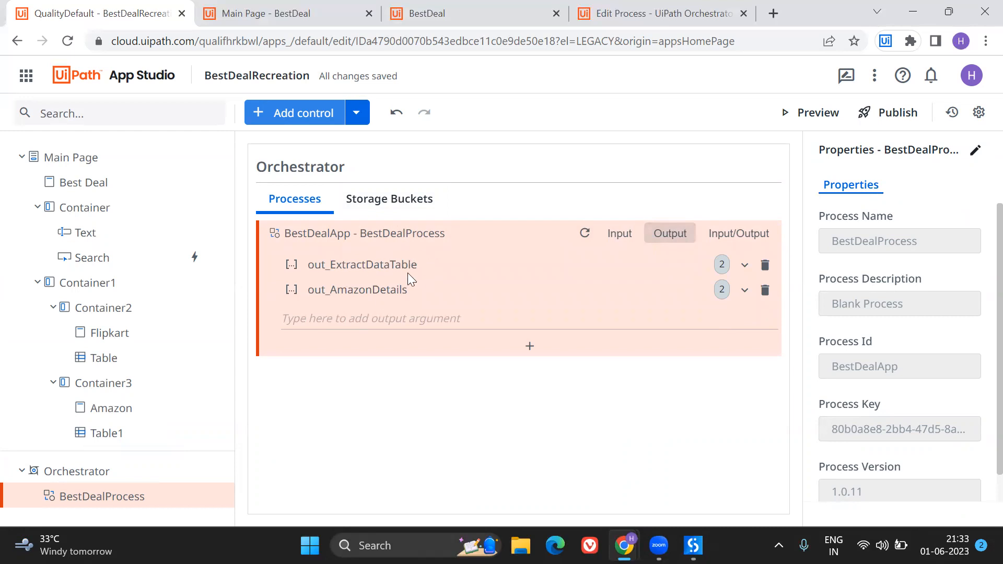
click(357, 290)
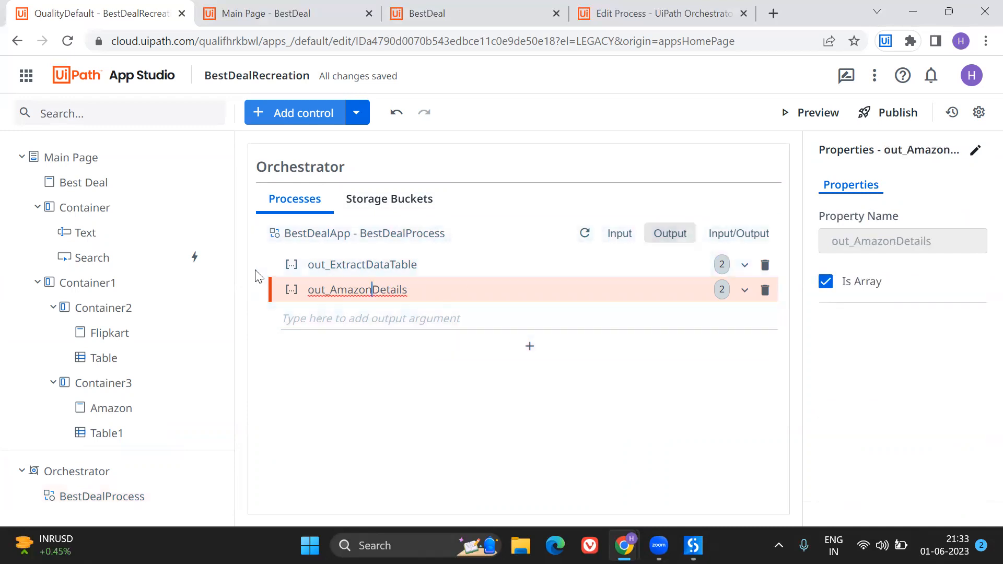
mouse_move(745, 265)
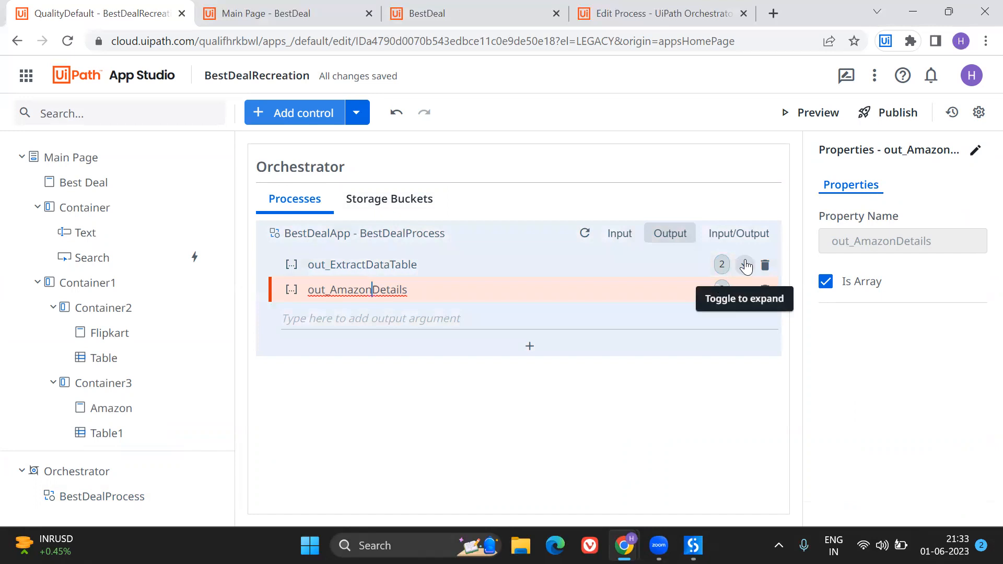
click(744, 264)
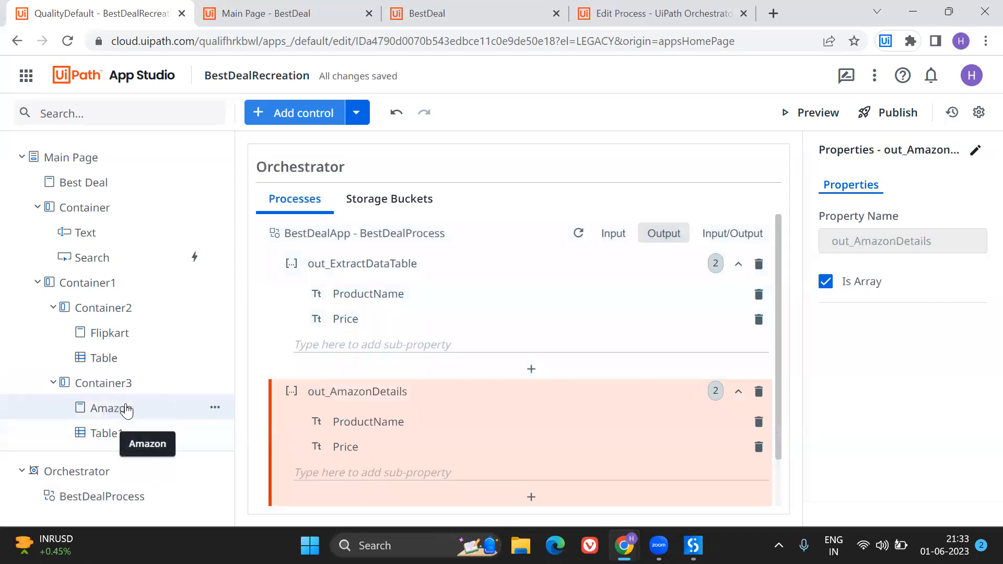
click(102, 358)
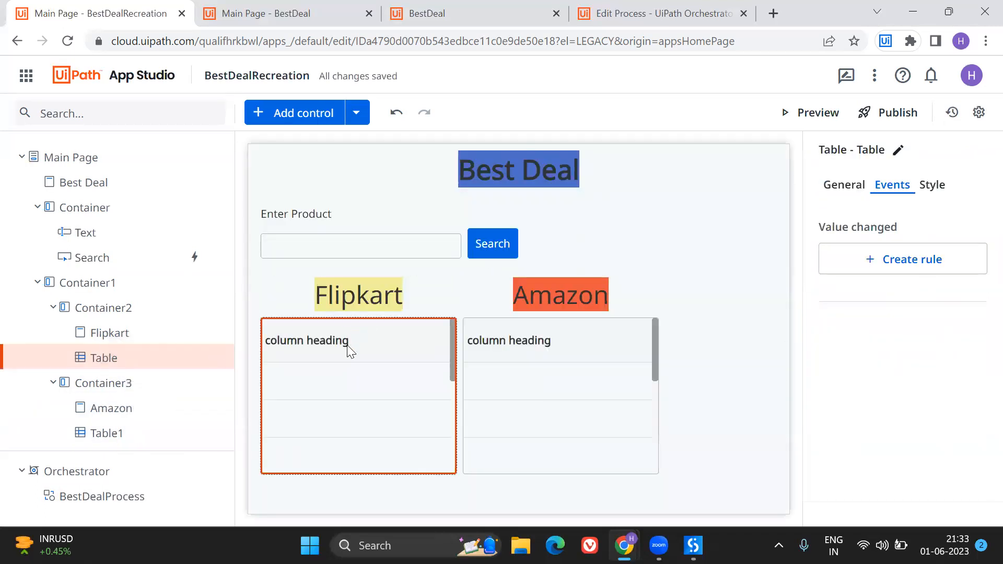
- Set the Flipkart table's Data source to BestDealProcess's Out.out_ExtractDataTable
click(844, 185)
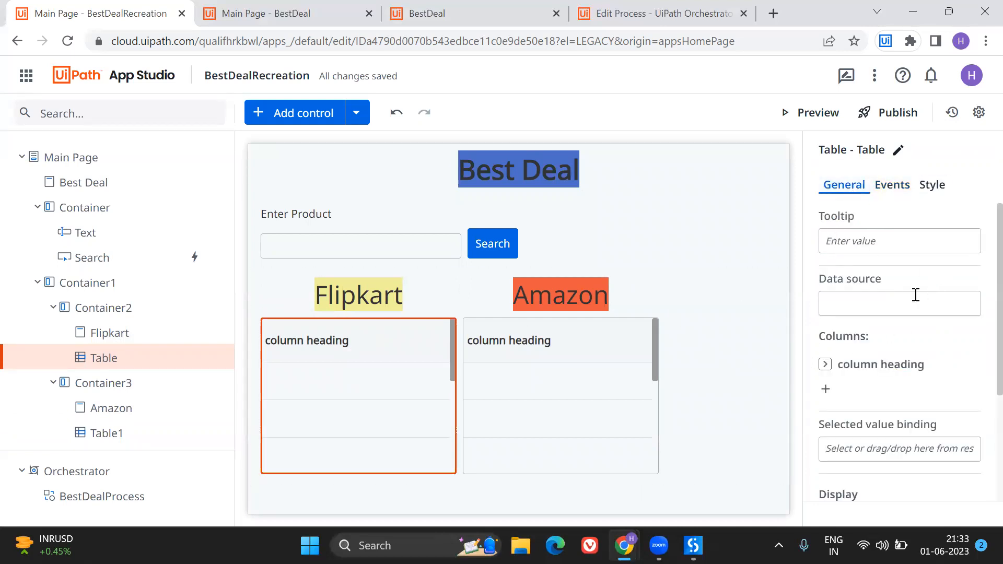
click(899, 302)
text(=)
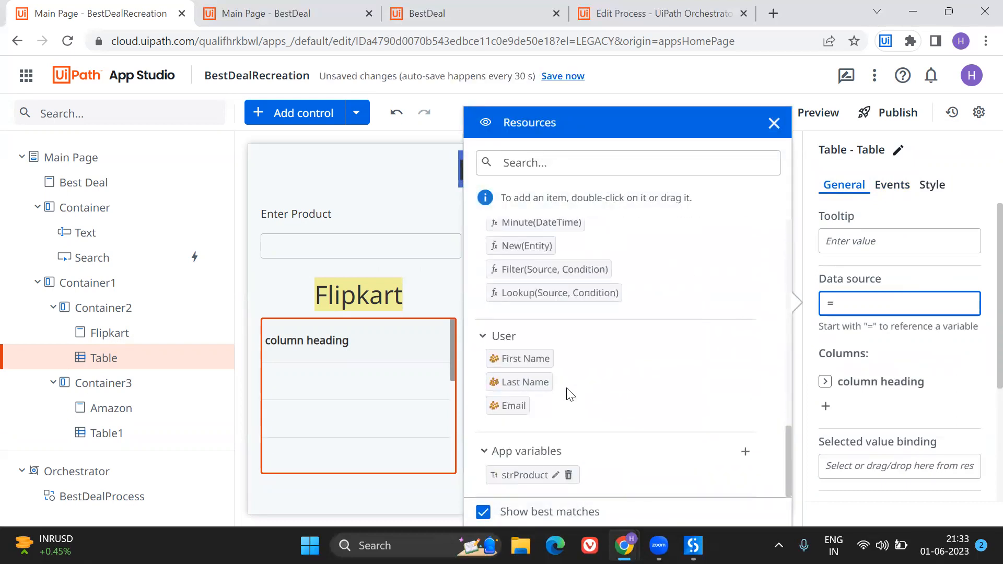
scroll(down, 3)
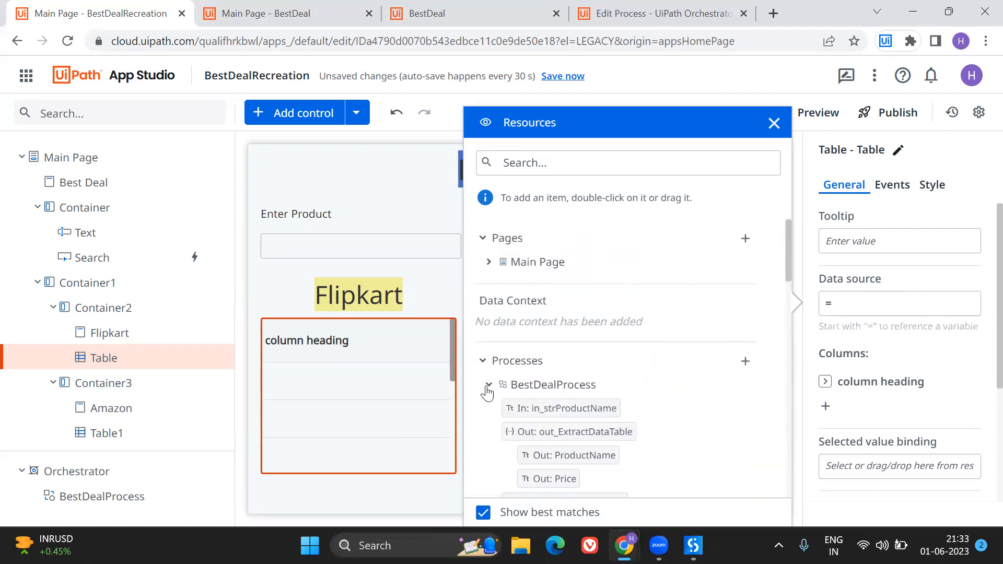
scroll(down, 3)
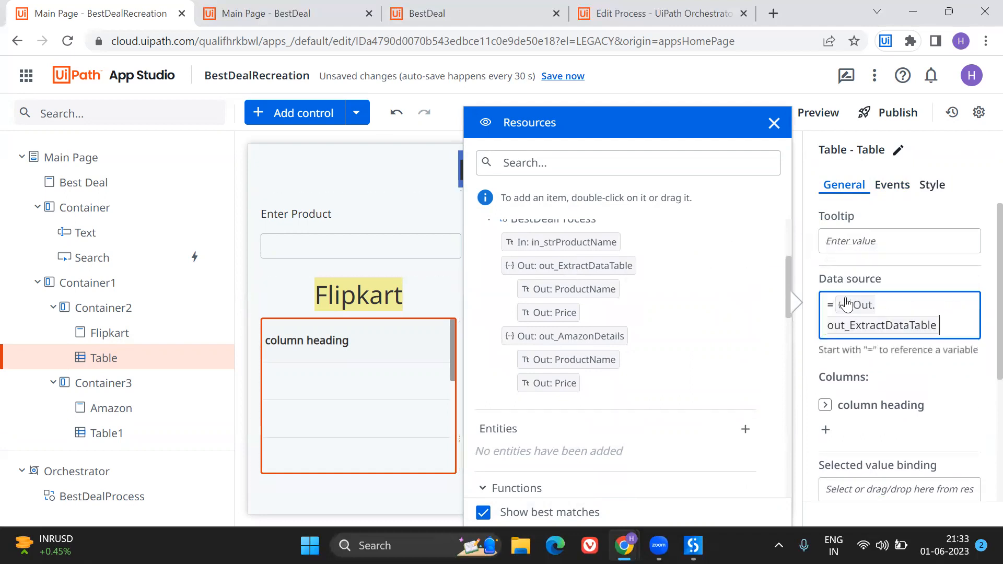
click(773, 123)
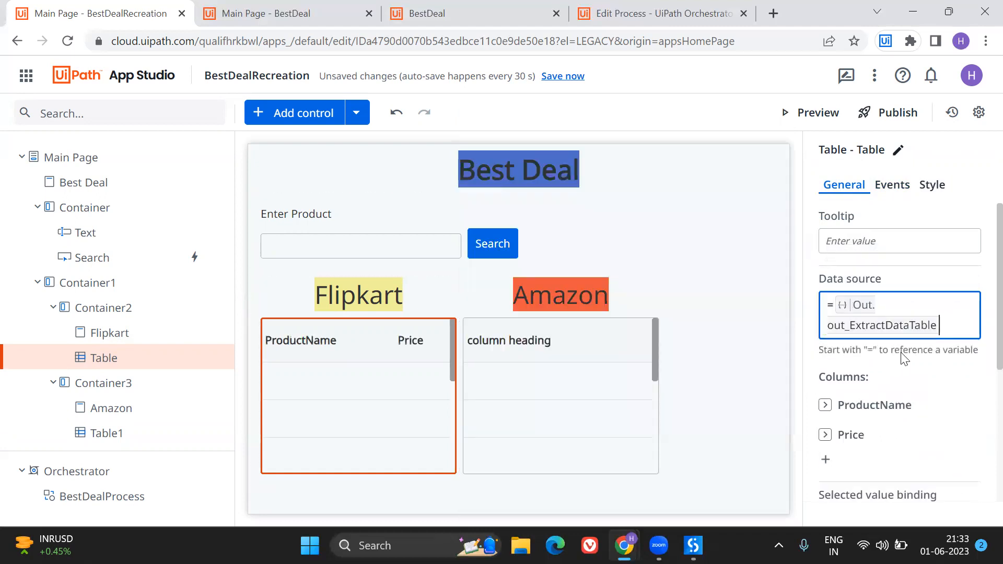
scroll(down, 3)
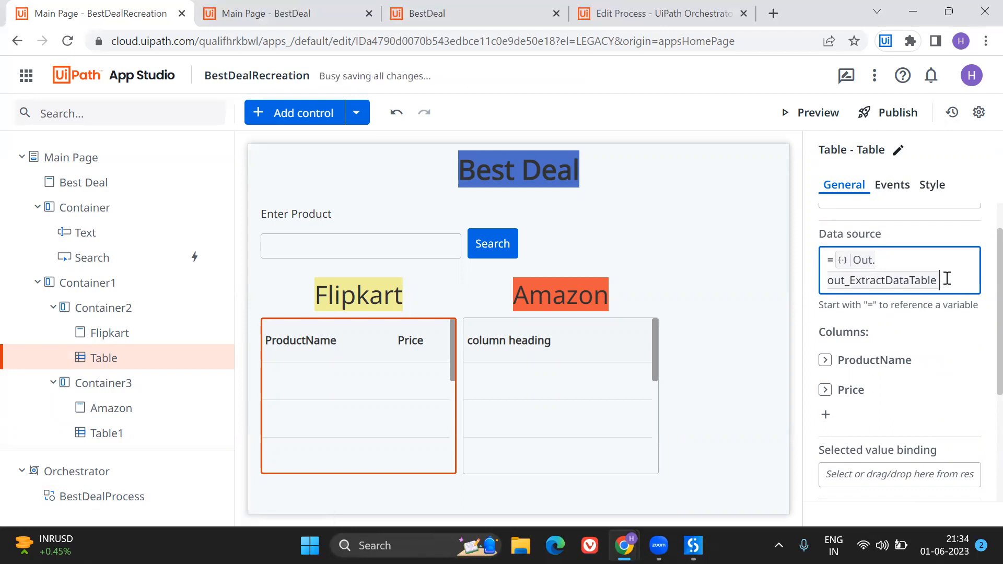
- Select the Amazon table and bind its Data source to Out.out_AmazonDetails
click(107, 433)
text(=)
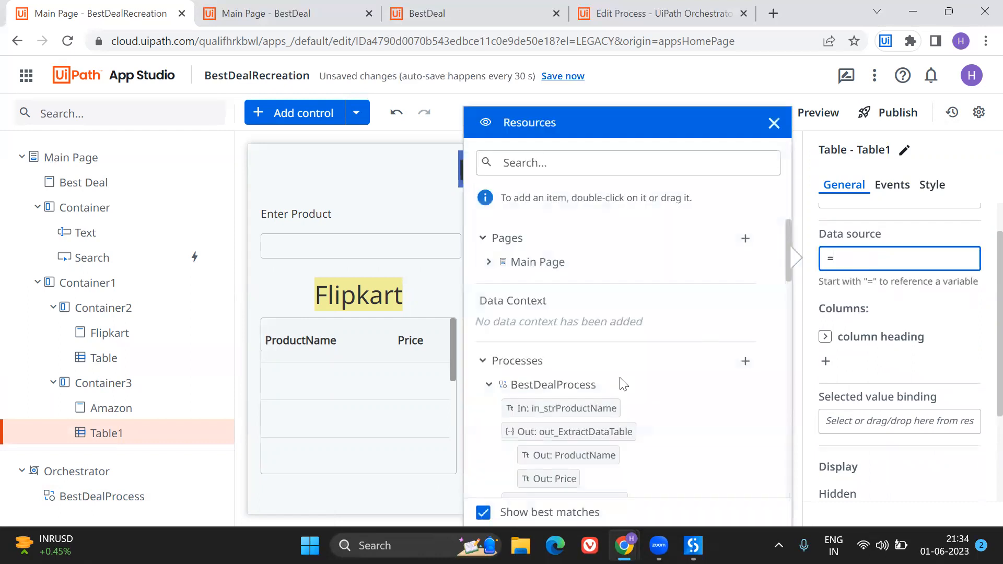
scroll(down, 3)
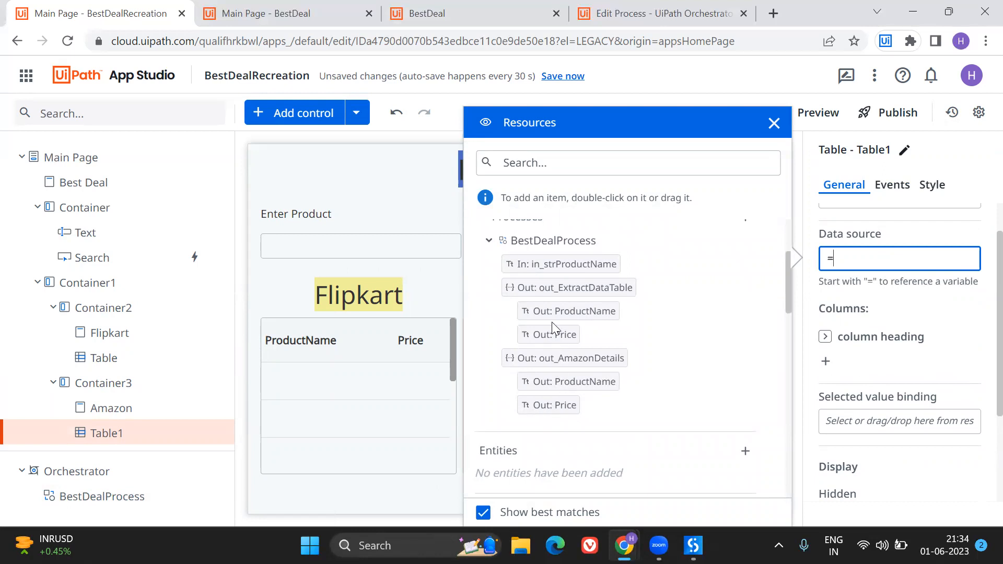
mouse_move(568, 337)
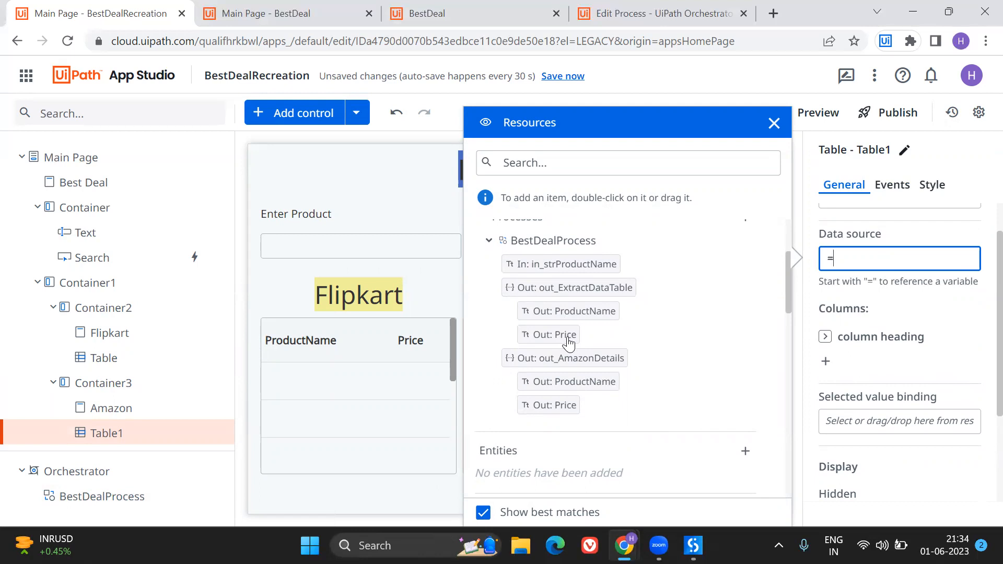
click(662, 13)
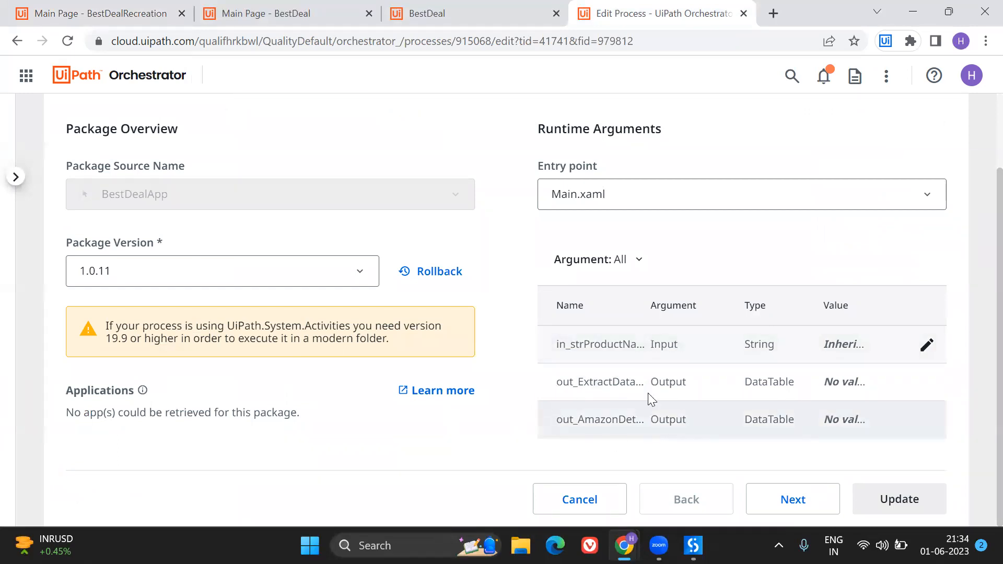
click(99, 12)
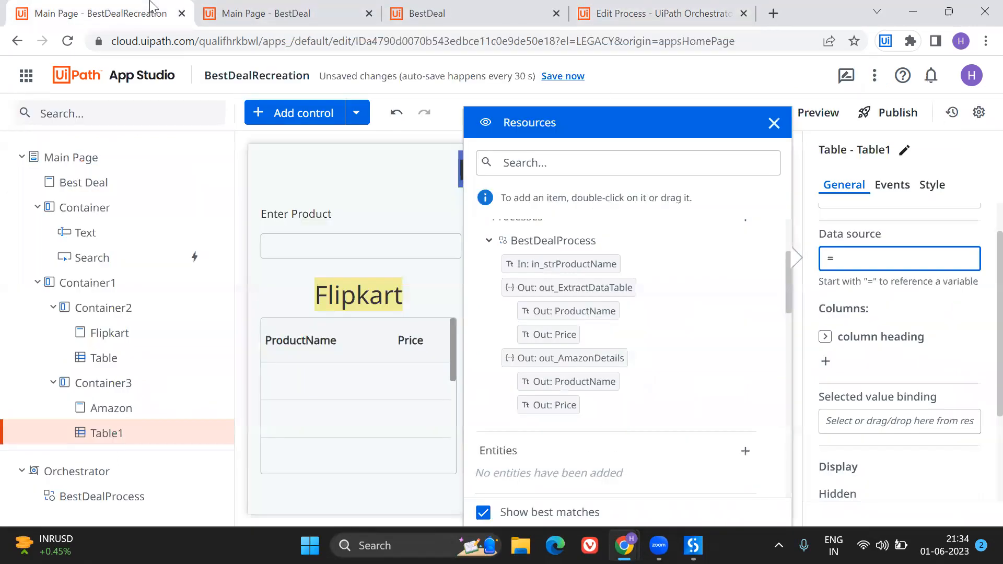
click(898, 258)
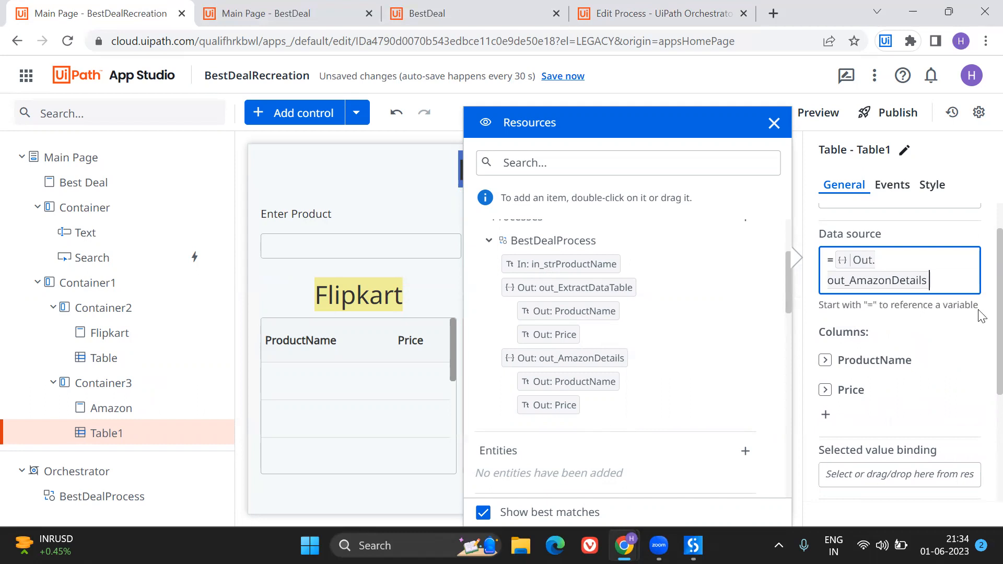
click(773, 123)
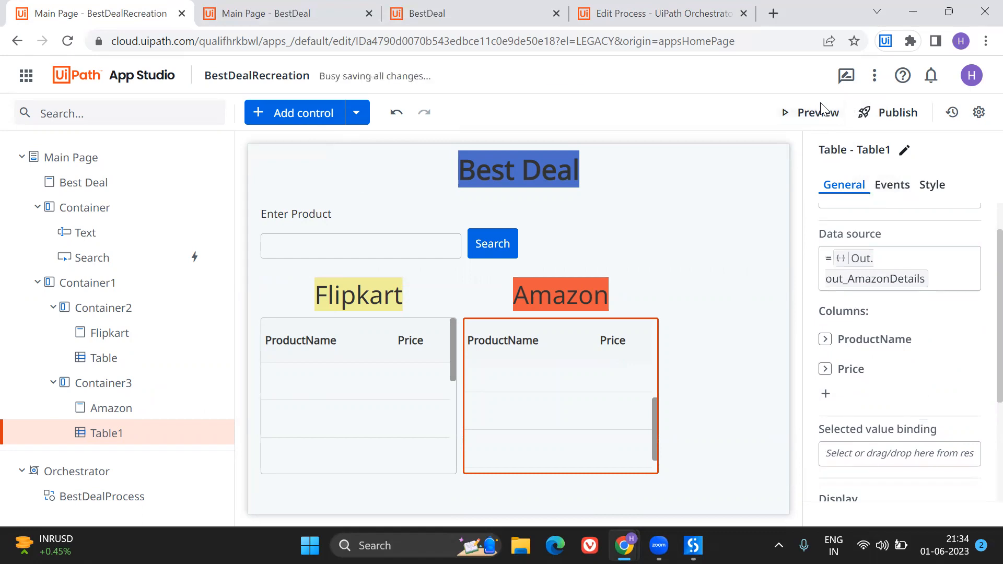
- Preview the app and type 'iwatch' into the Enter Product field
click(816, 112)
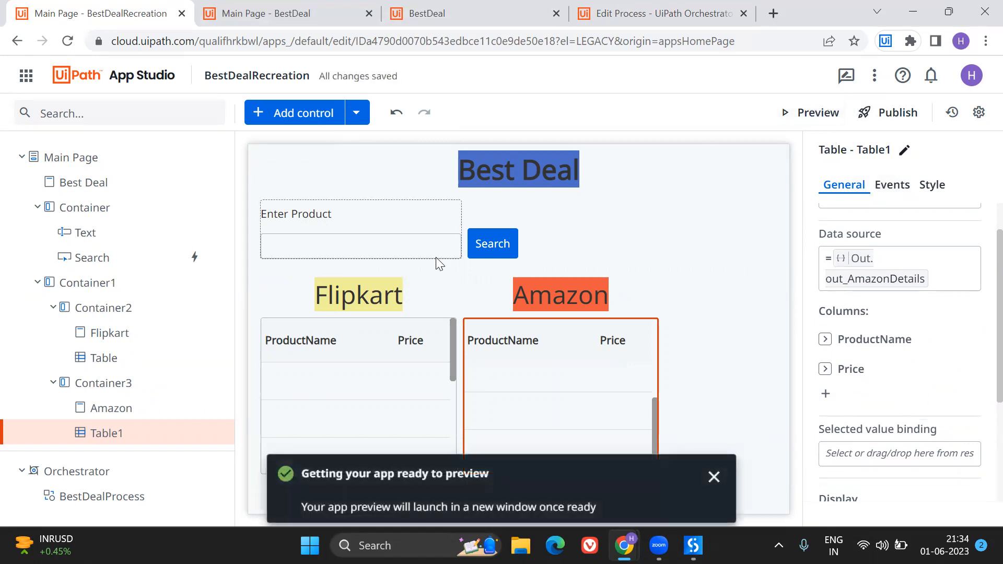
click(809, 112)
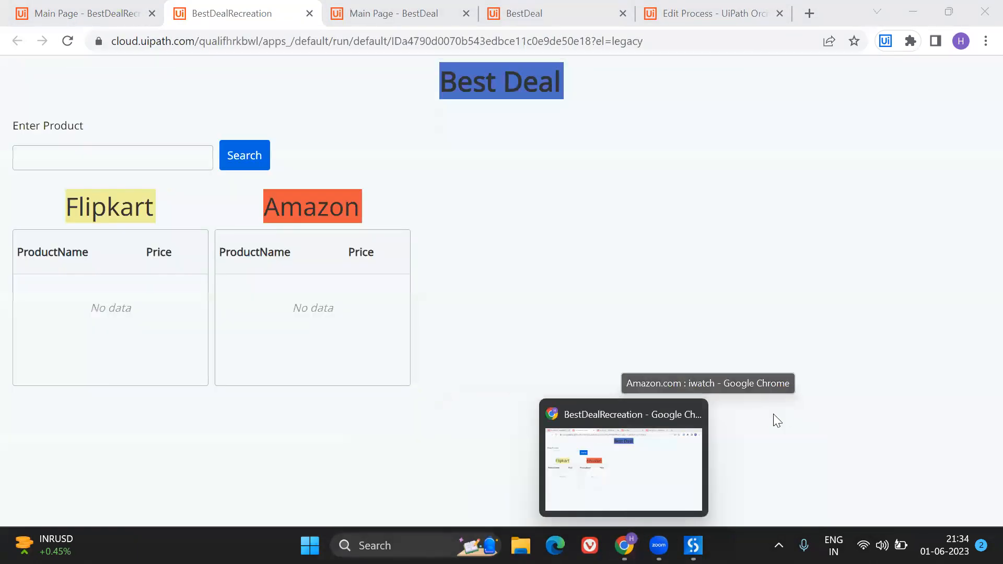
text(i)
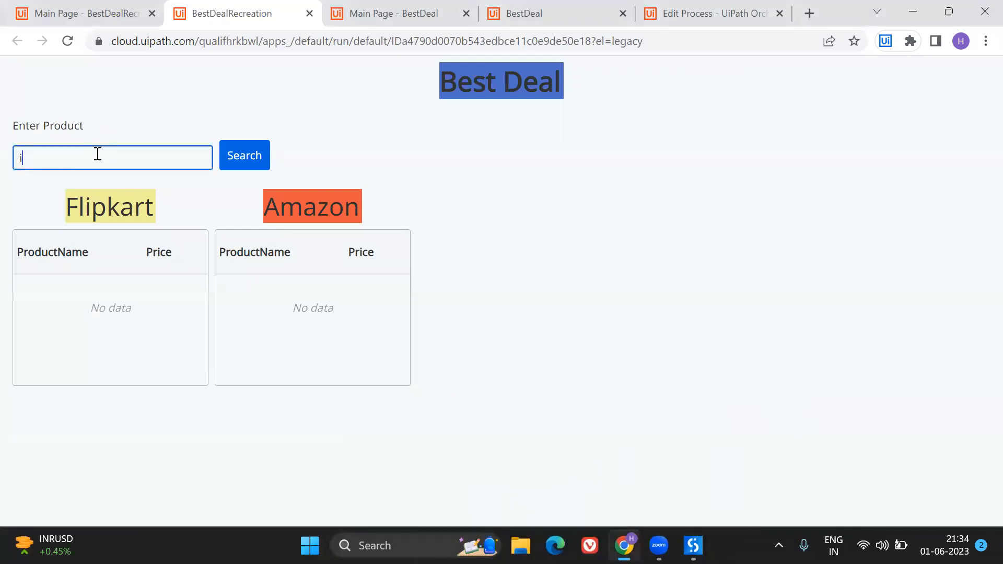
text(iwatch)
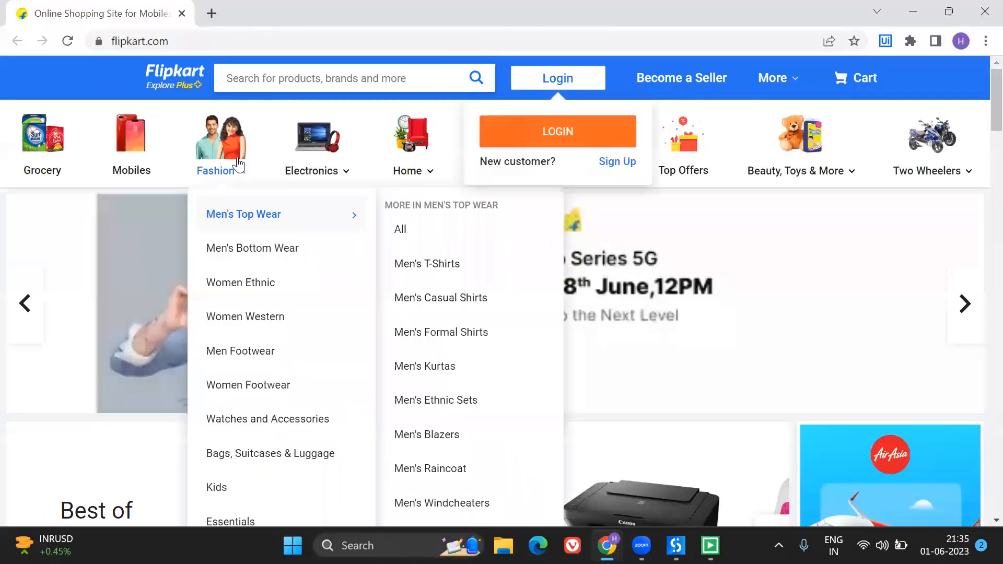
- Search Flipkart for 'iwatch', then return to the BestDealRecreation design page in App Studio
text(iwatch)
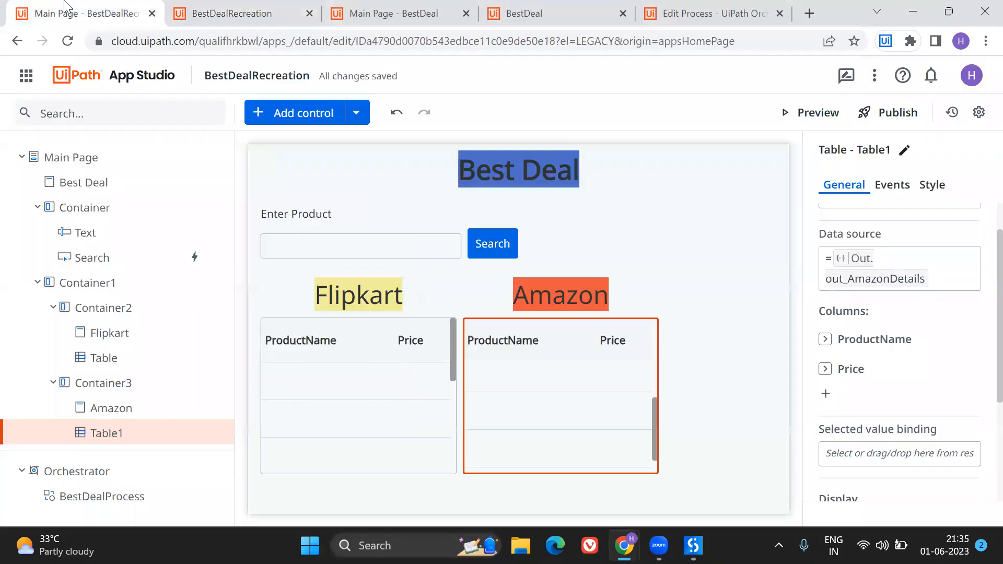
click(479, 316)
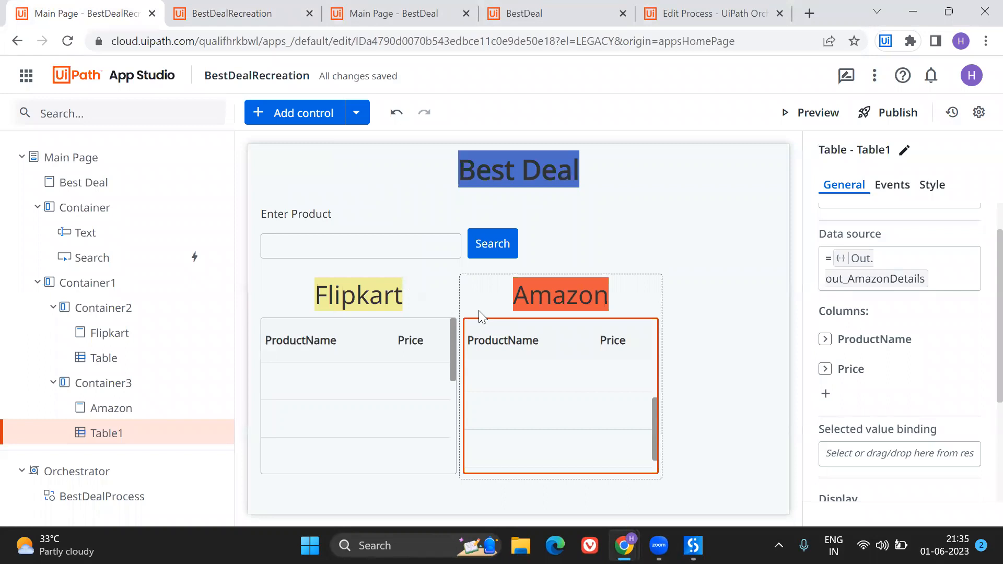